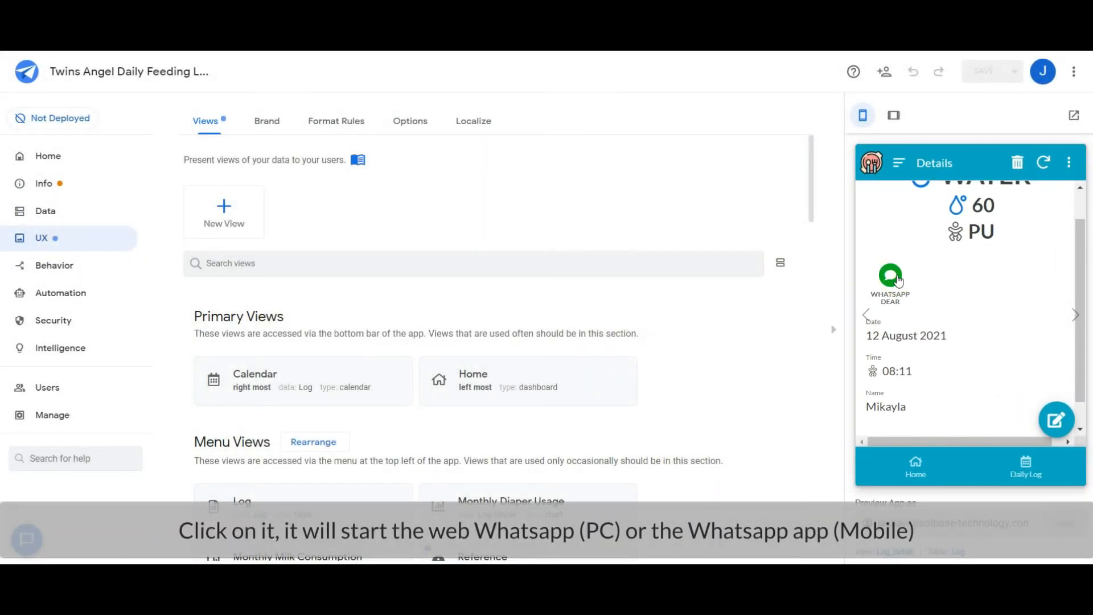
Launch the WHATSAPP DEAR action on the 08:11 water record, opening Mikayla's prefilled chat
click(889, 276)
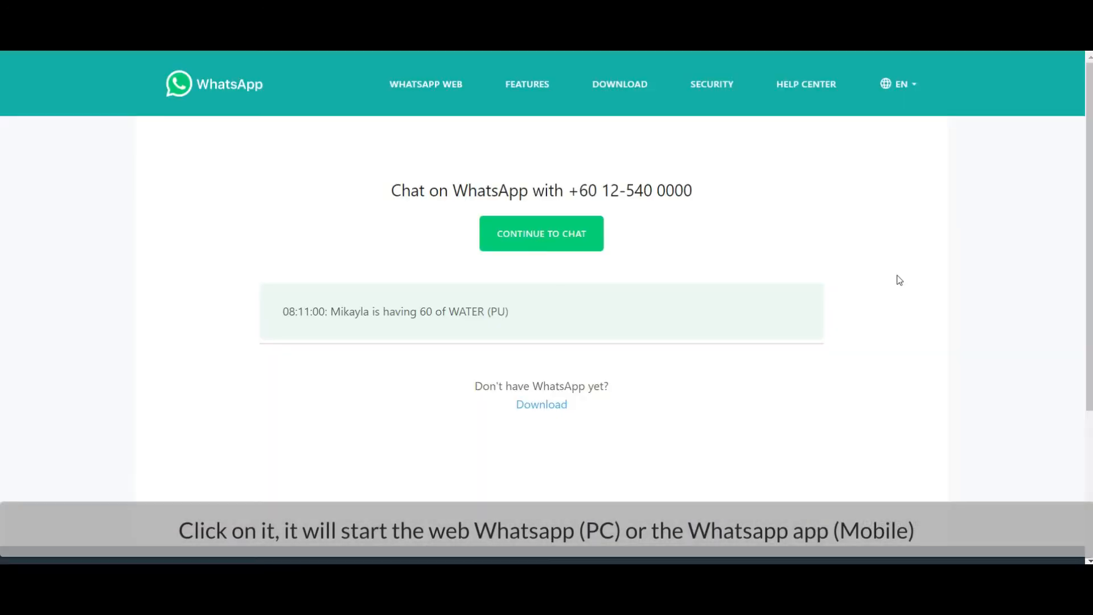
mouse_move(370, 155)
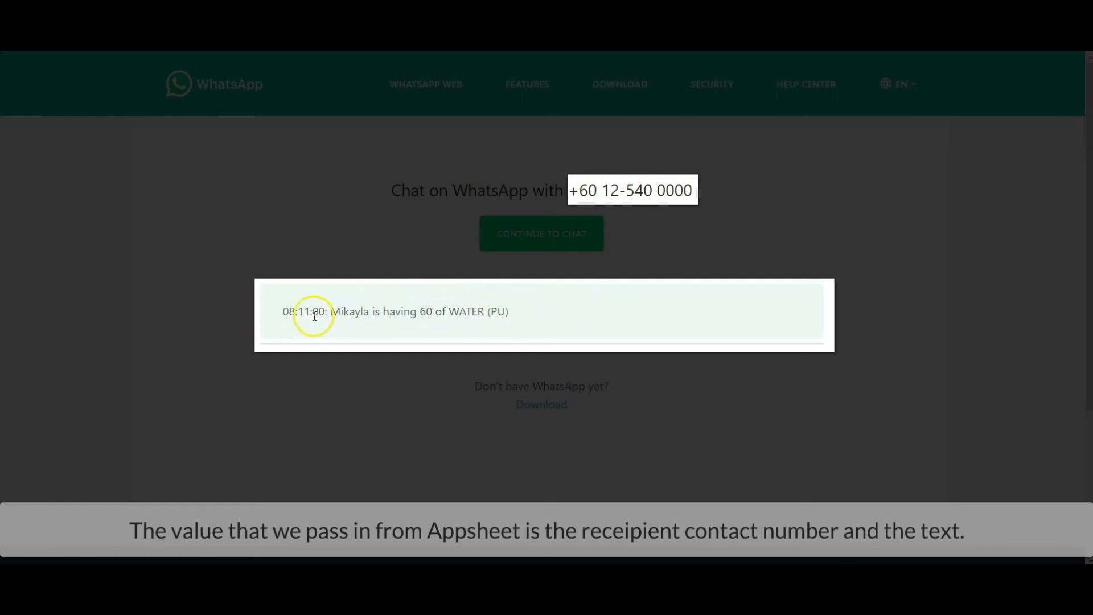
mouse_move(512, 318)
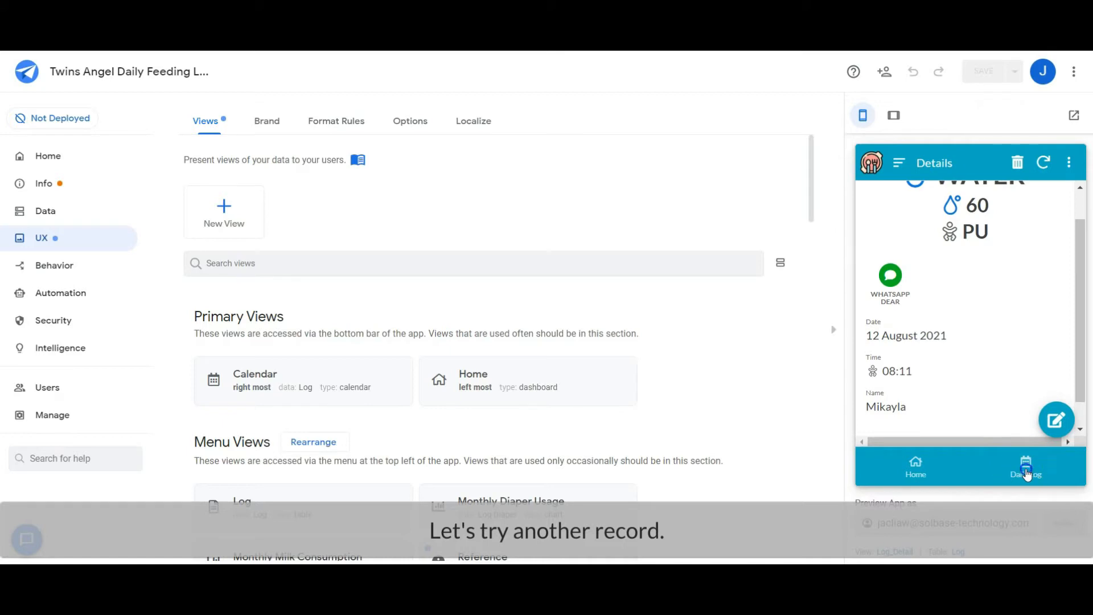
From the Daily Log calendar, view the 12:55 SOLID FOOD entry and fire its WHATSAPP DEAR action
click(1026, 467)
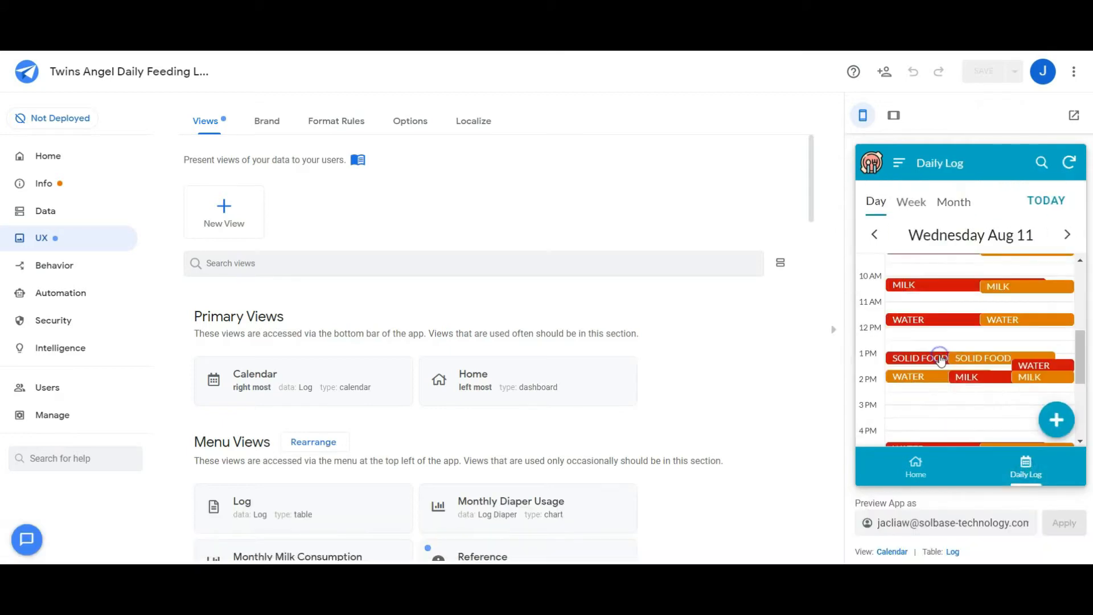
click(909, 377)
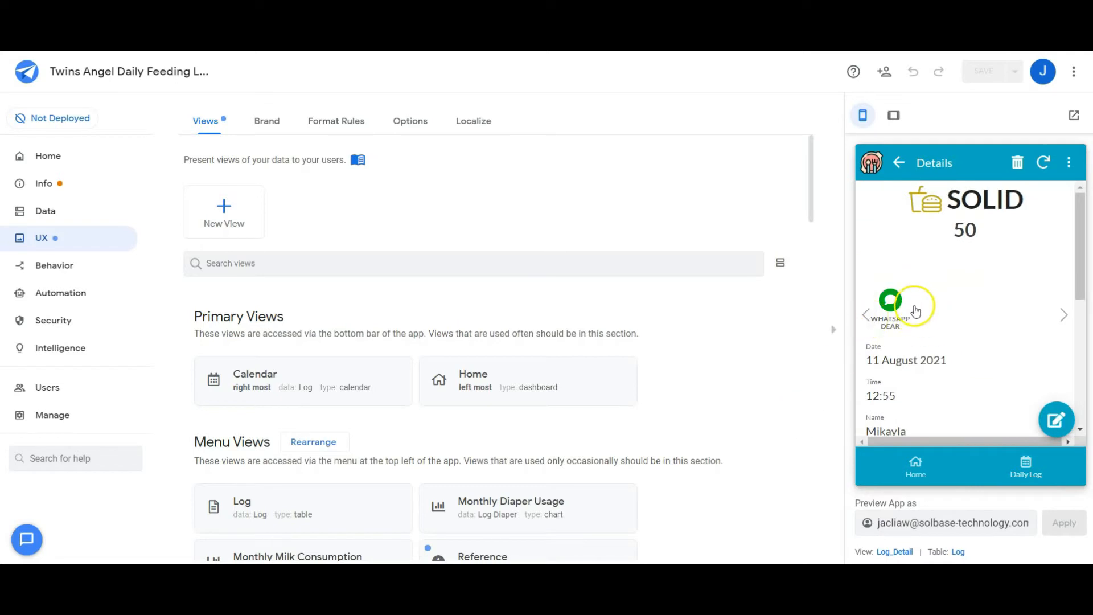
click(890, 306)
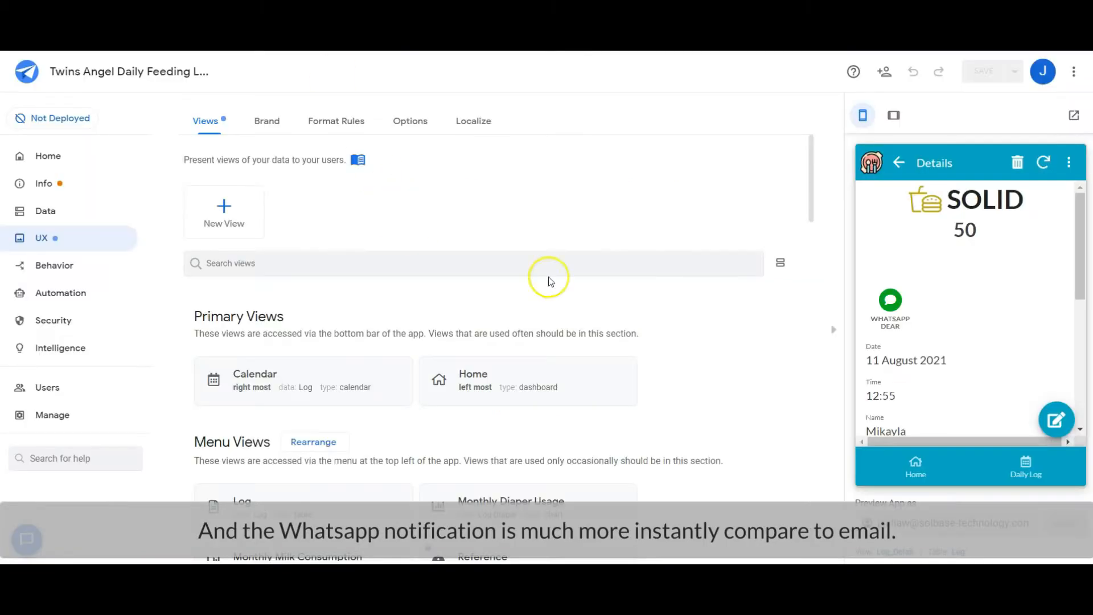
mouse_move(592, 298)
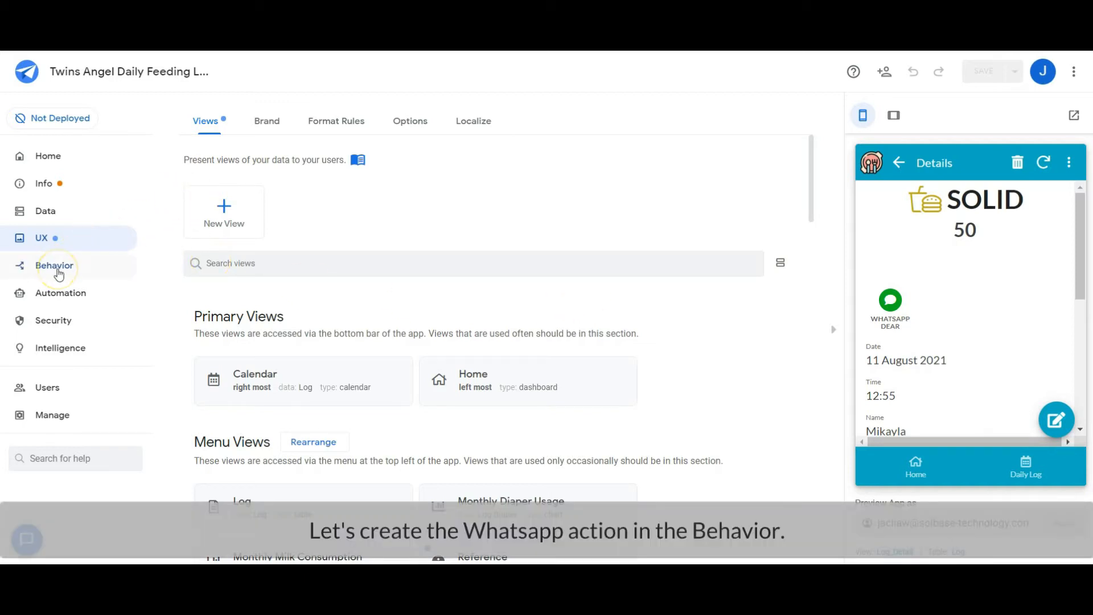
Go to Behavior to show the Send Whatsapp external-website action on the Log table
click(54, 265)
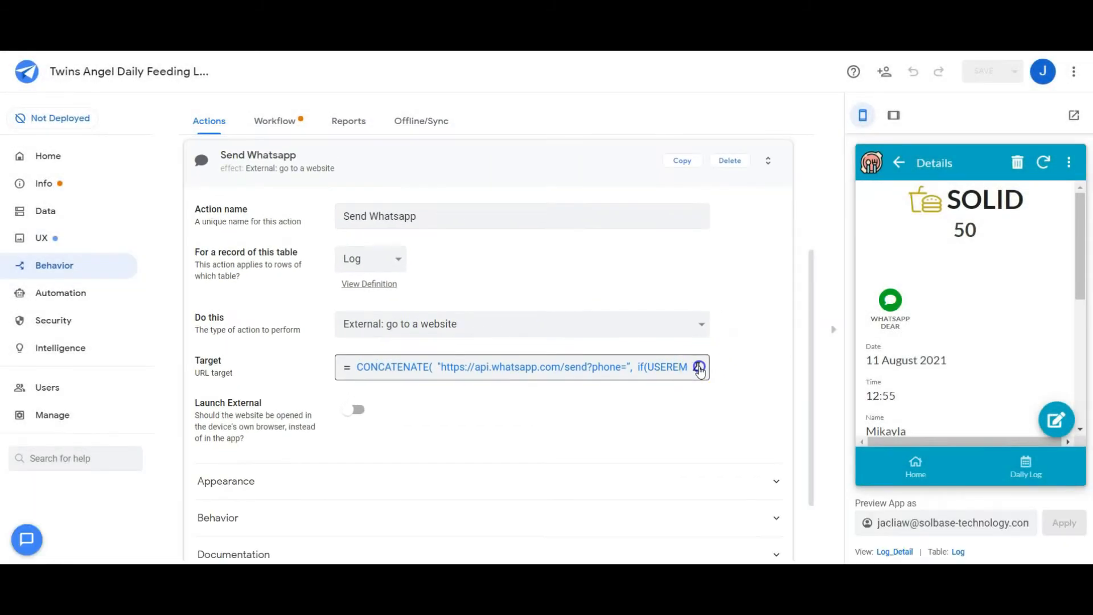
Bring the Send Whatsapp Target URL expression into the Expression Assistant
click(698, 368)
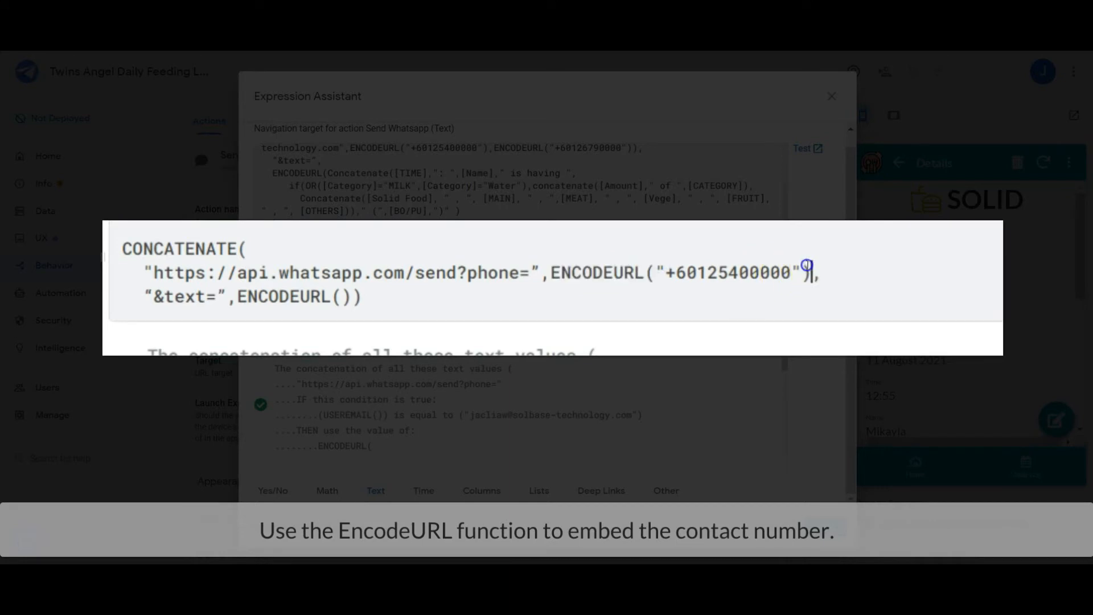
drag(808, 272, 683, 272)
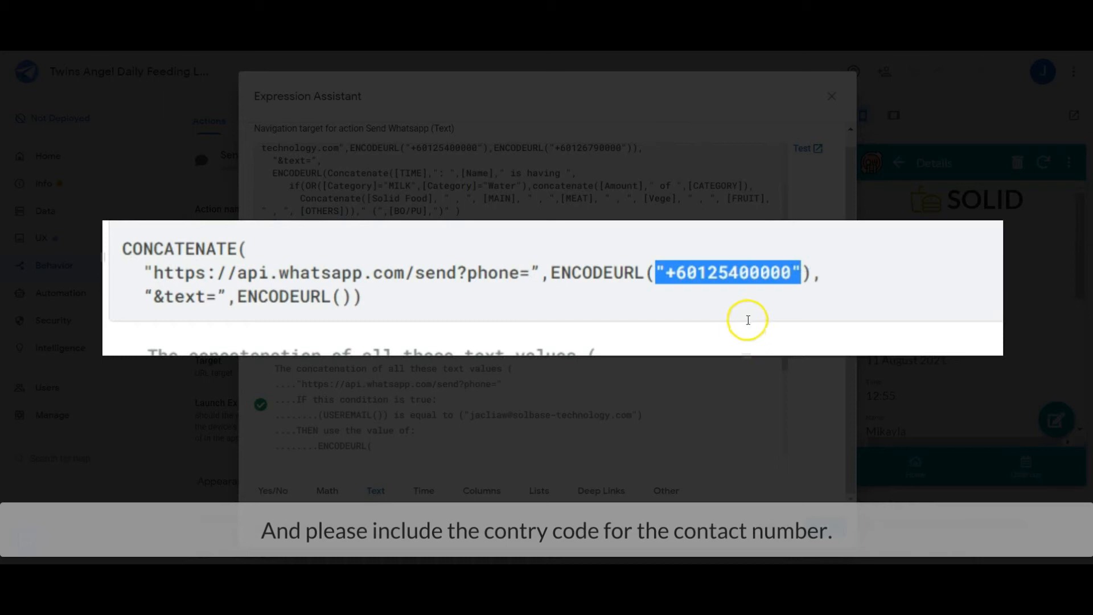
click(708, 272)
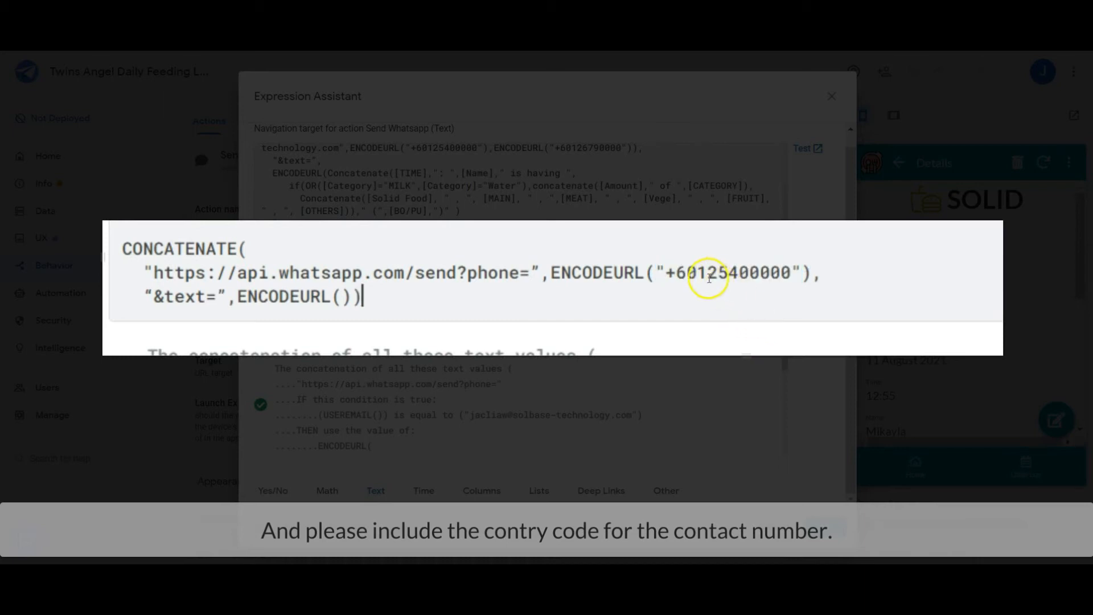
double_click(678, 272)
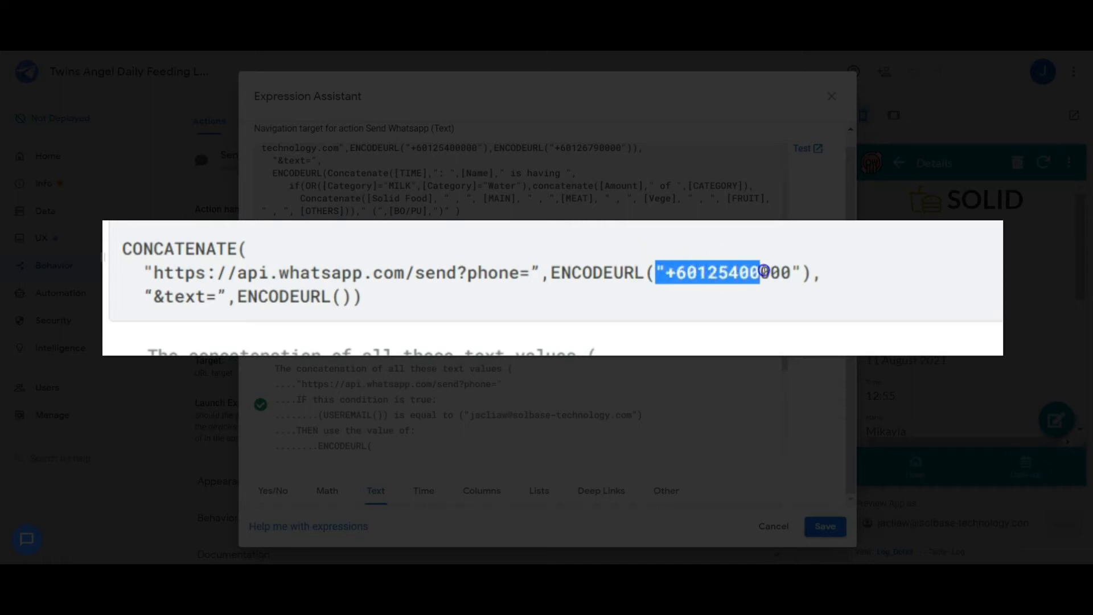
text([])
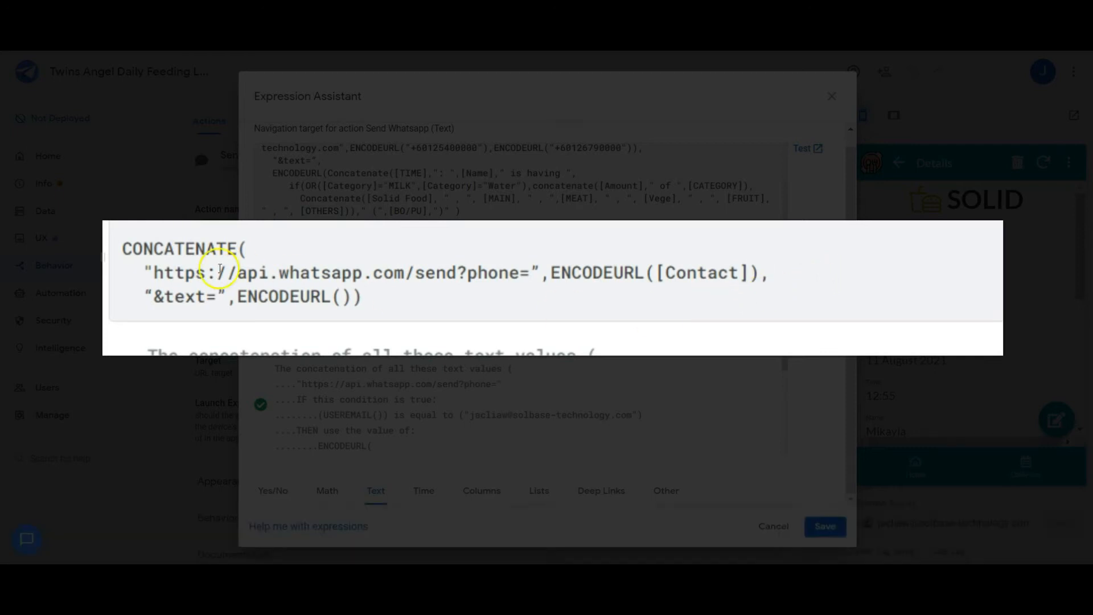
Enter the quoted message "Your content for the Whatsapp" inside the second ENCODEURL()
double_click(184, 296)
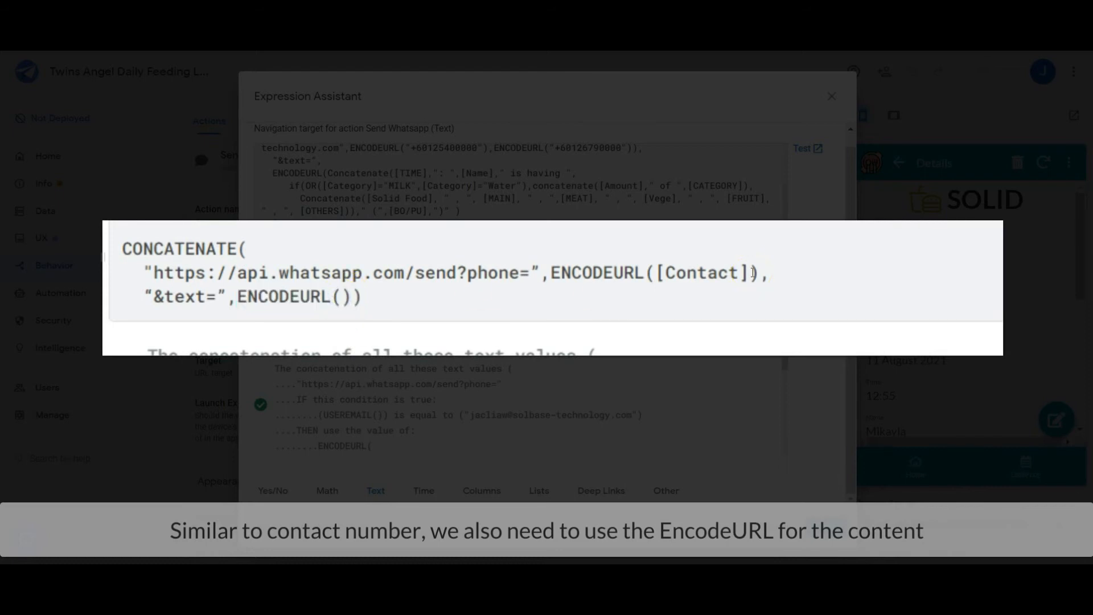
text("")
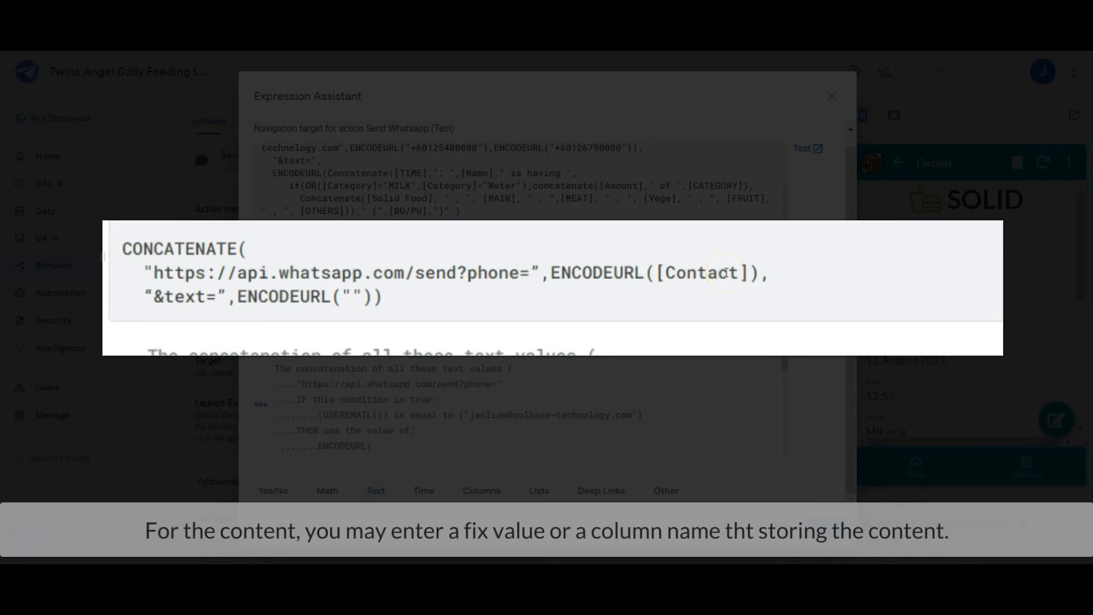
text(Y)
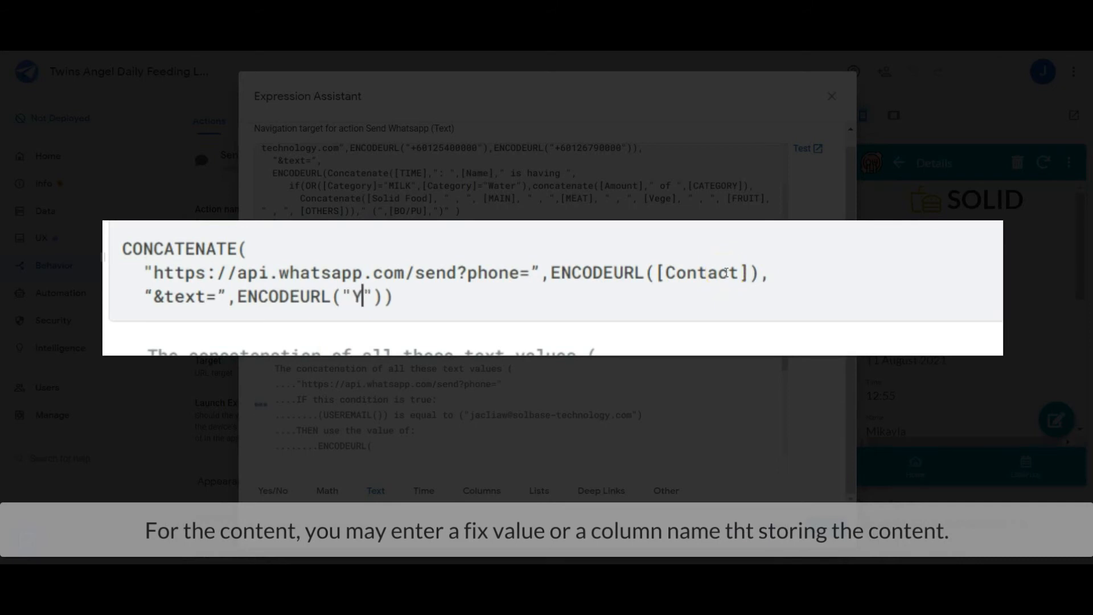
text(ou content for the)
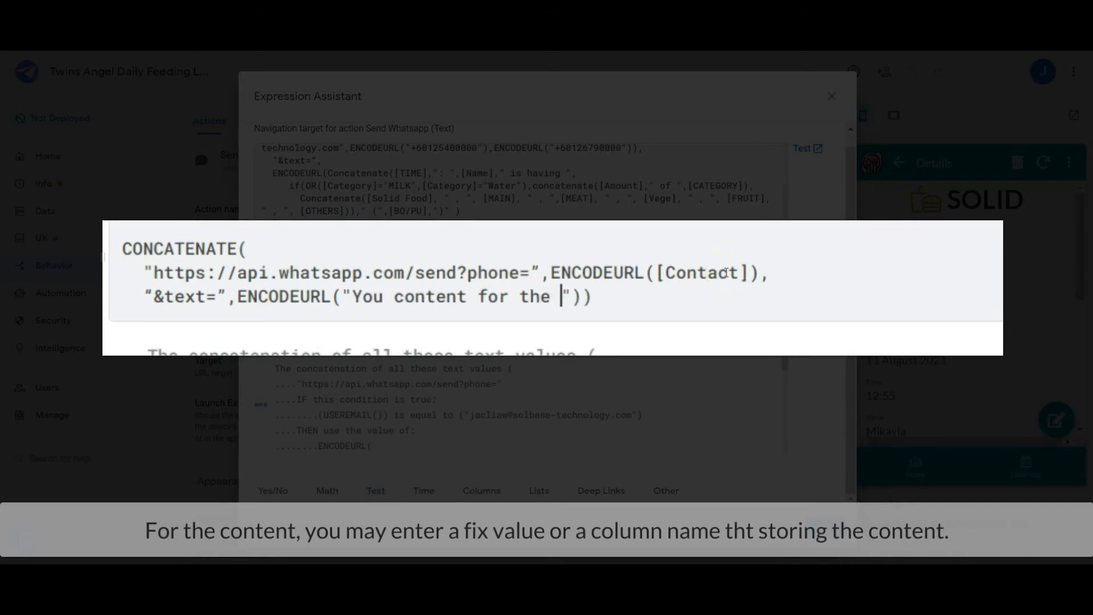
text(Whatsp)
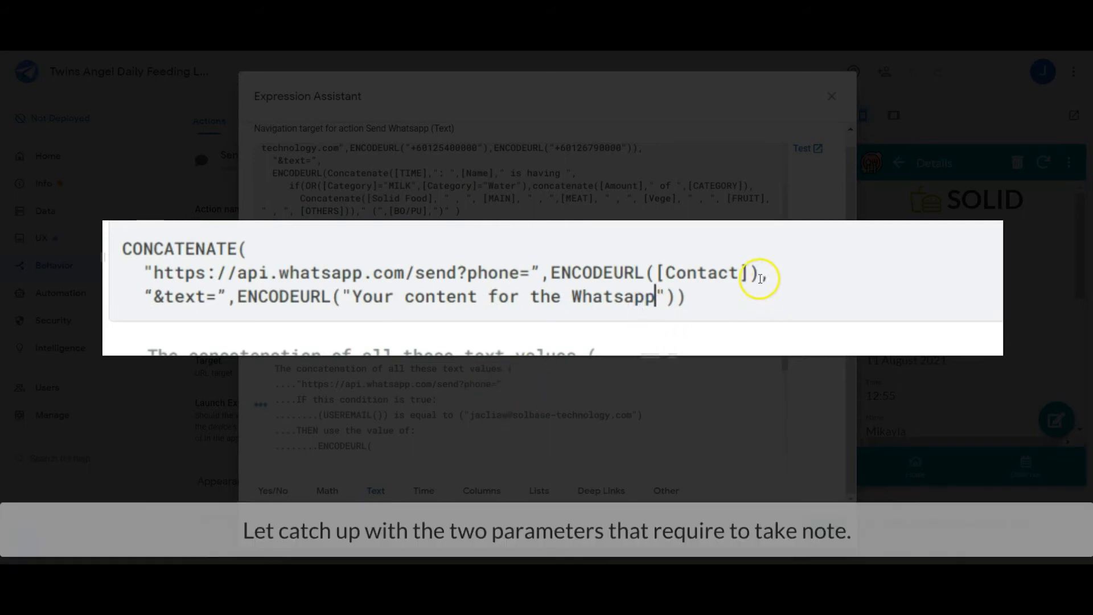
Swap [Contact] for a quoted +6012 country-code number, finalize the URL expression and save it
double_click(702, 272)
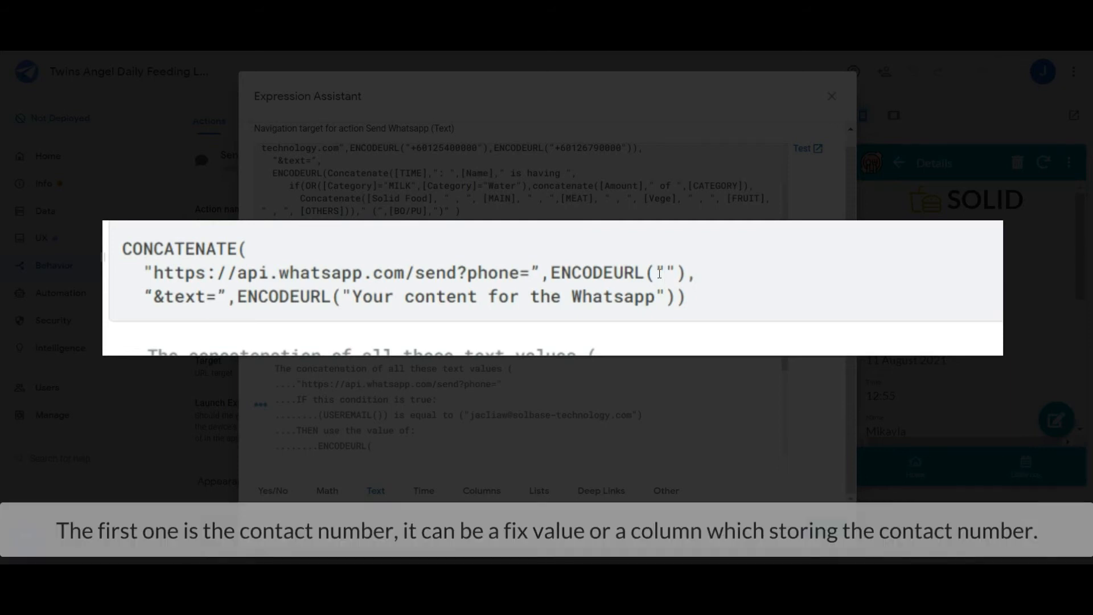
click(663, 272)
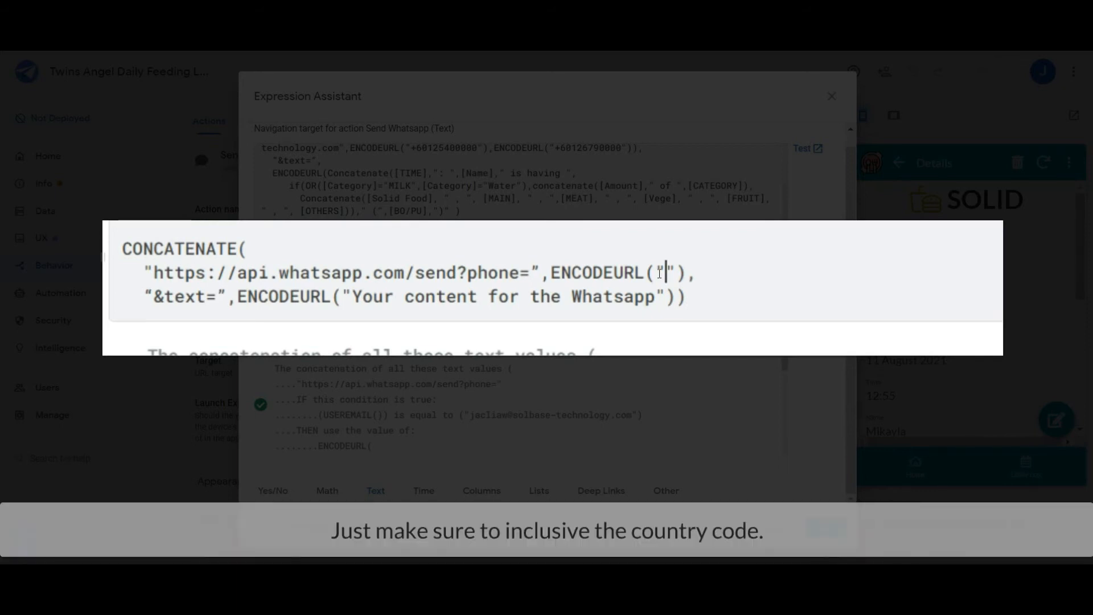
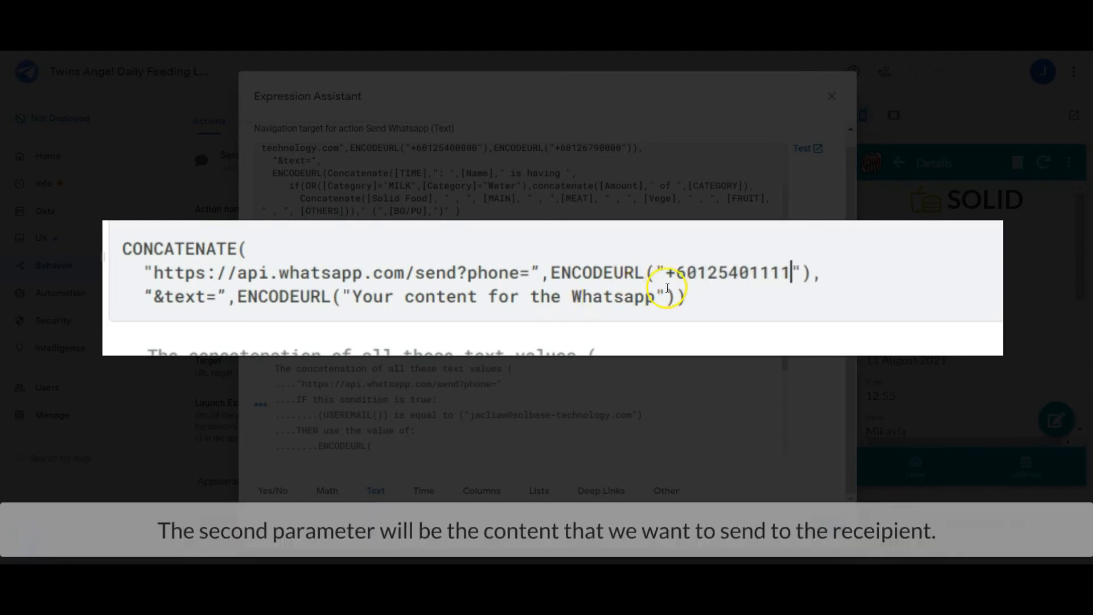
drag(666, 296, 341, 296)
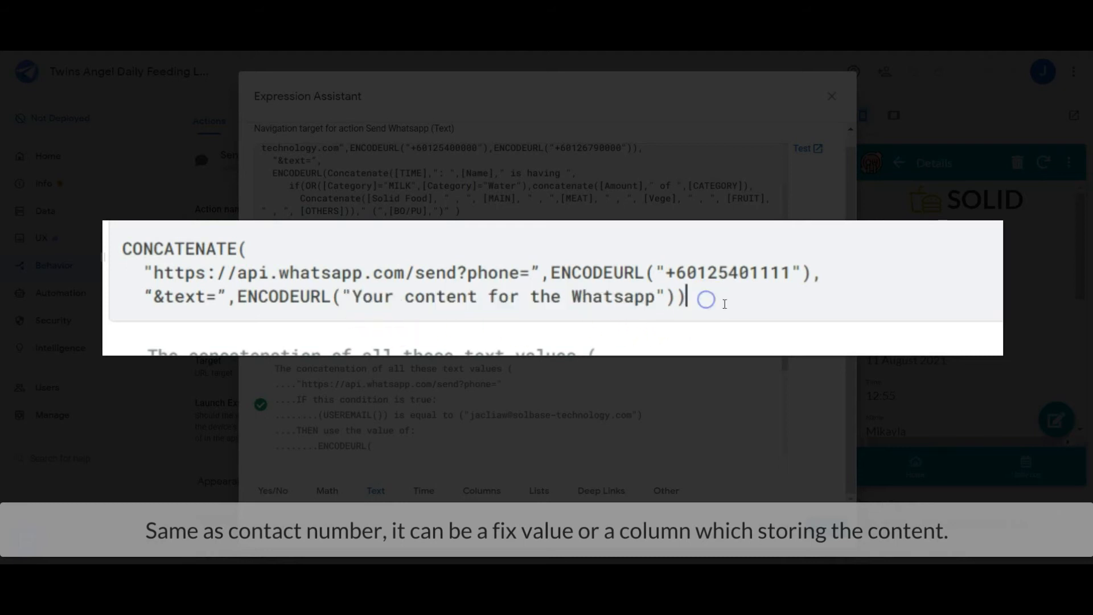
right_click(723, 306)
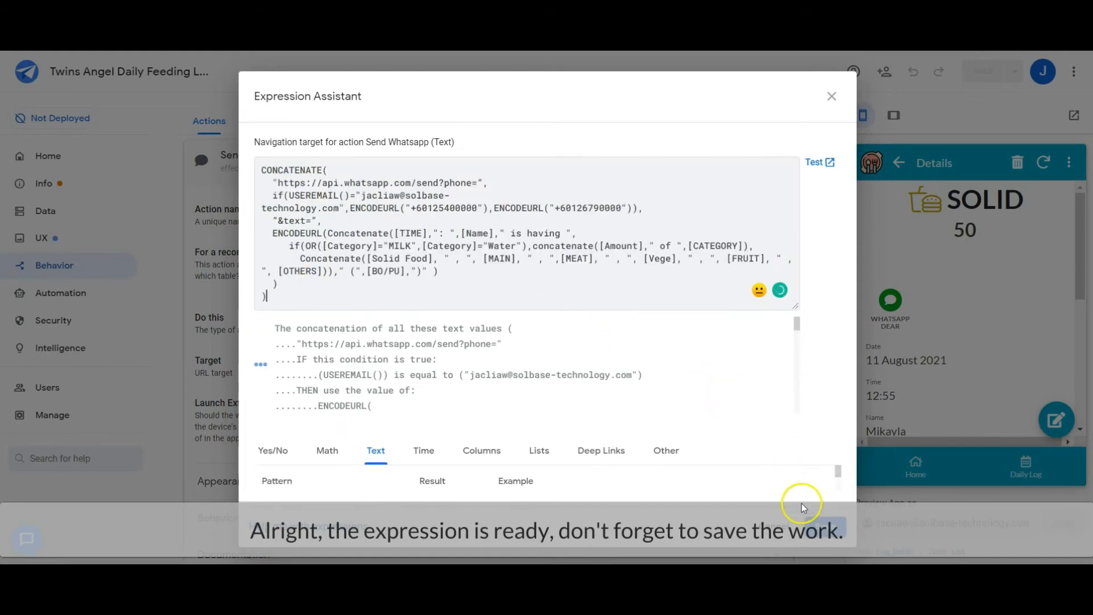
click(831, 96)
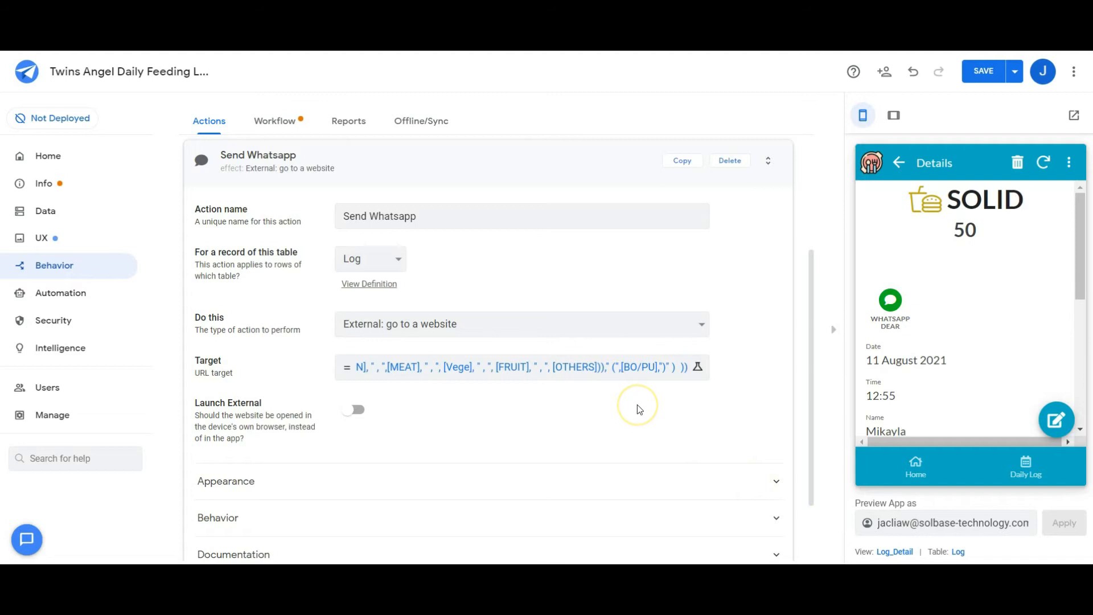
Under Appearance, start the if(USEREMAIL()=...) Display name formula for Send Whatsapp
scroll(down, 3)
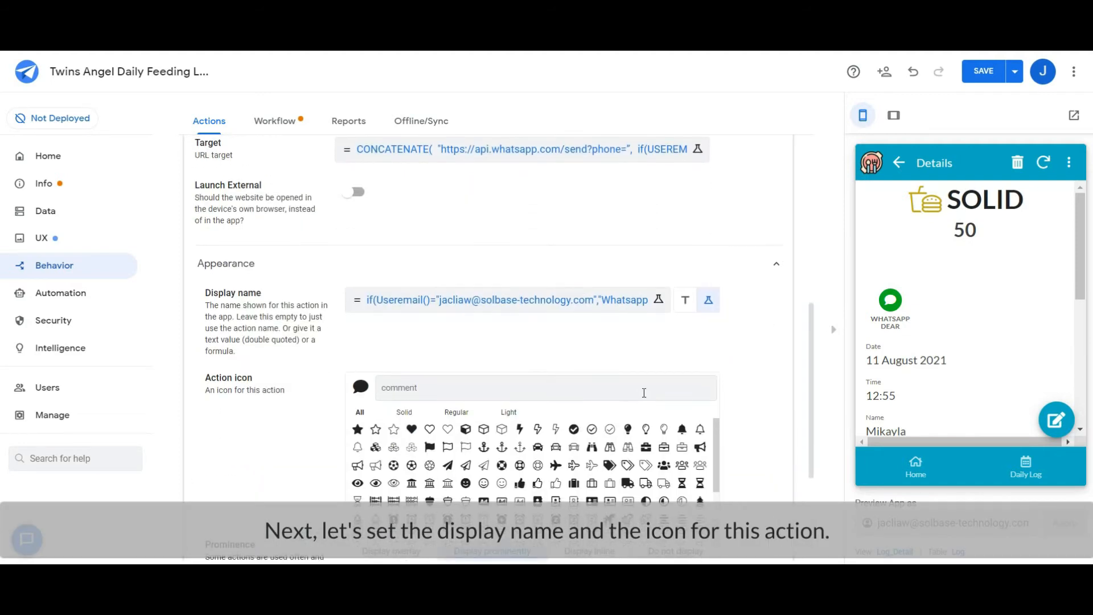
scroll(down, 3)
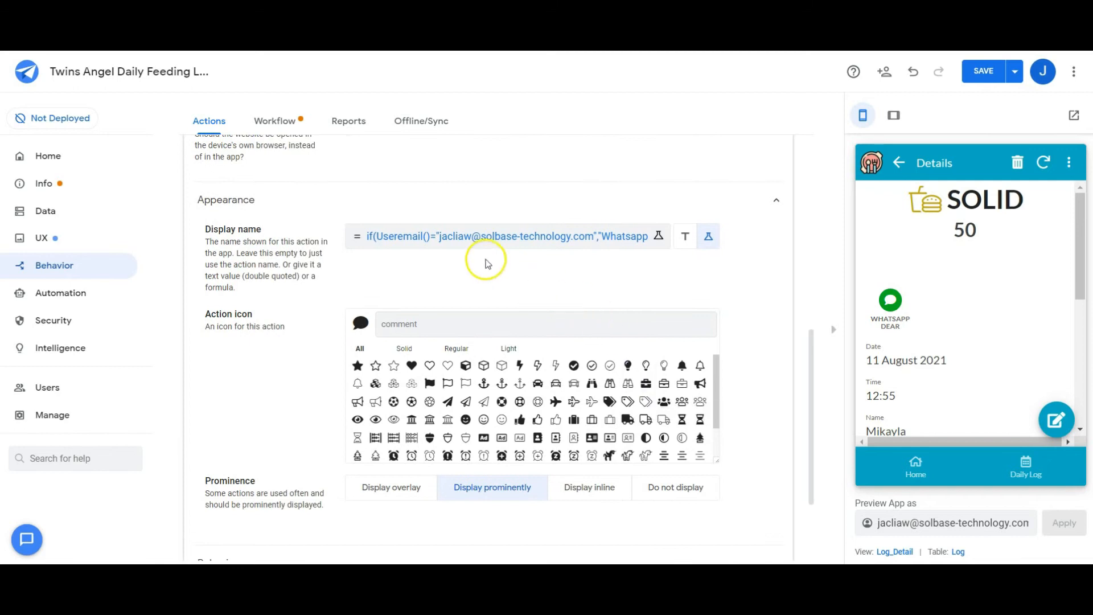
mouse_move(558, 256)
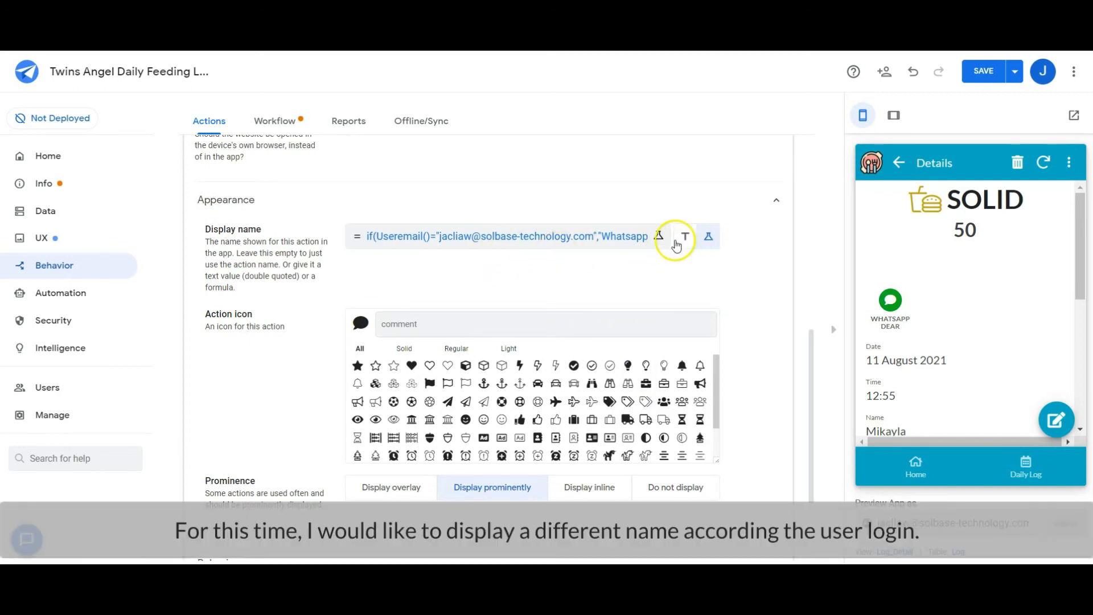
click(659, 236)
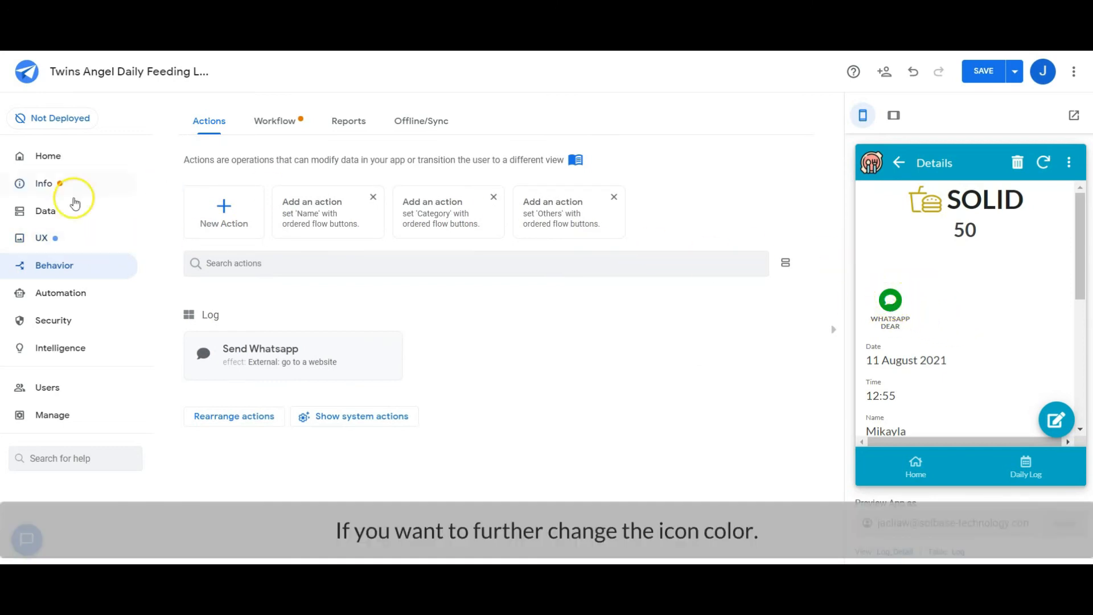
click(41, 238)
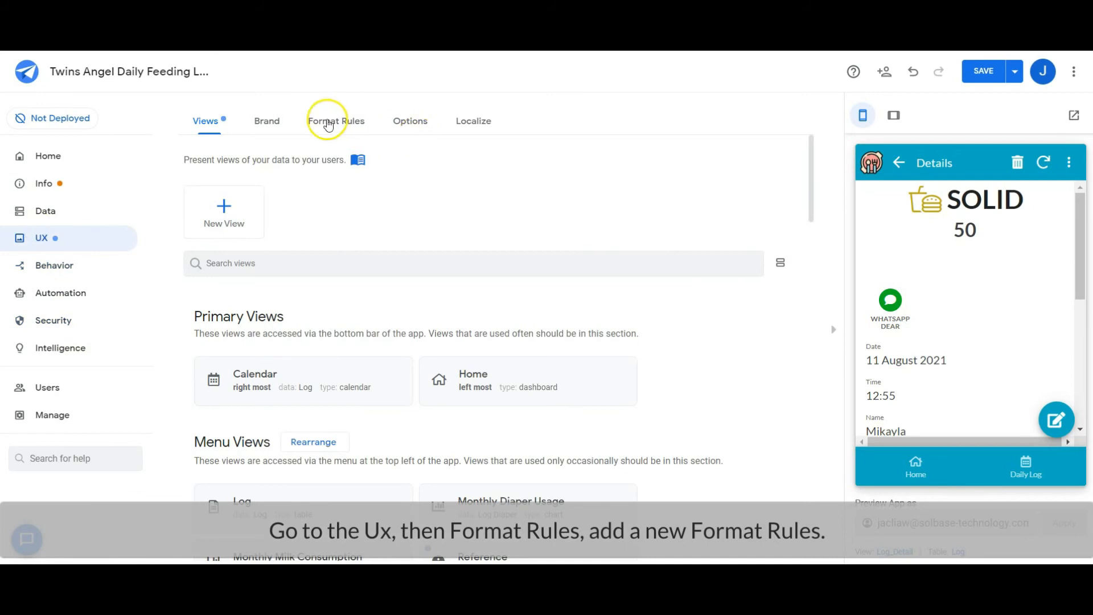
click(334, 121)
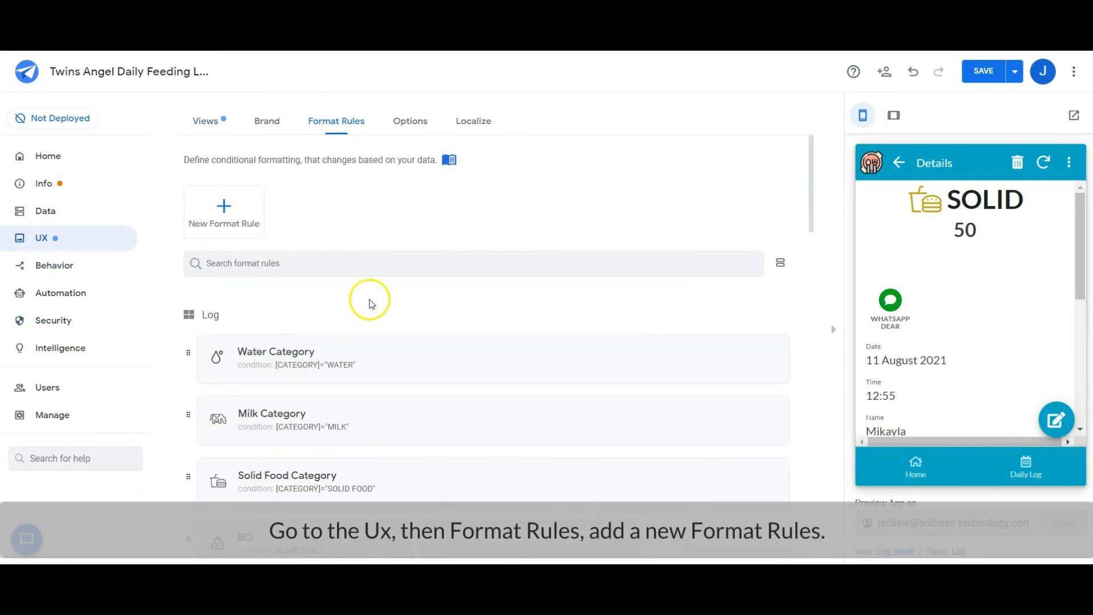
scroll(down, 3)
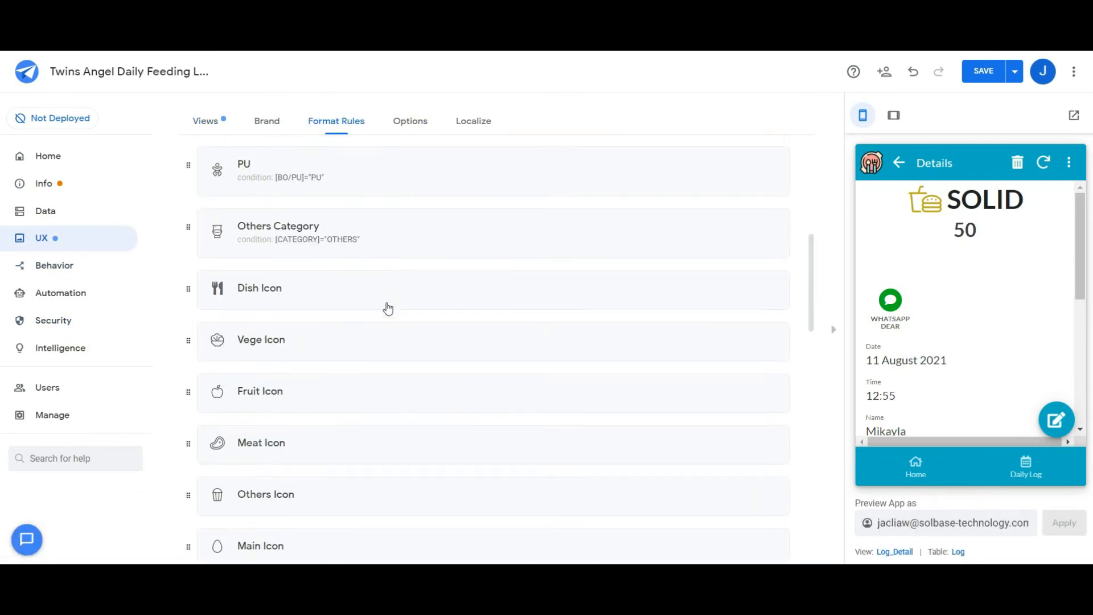
scroll(down, 3)
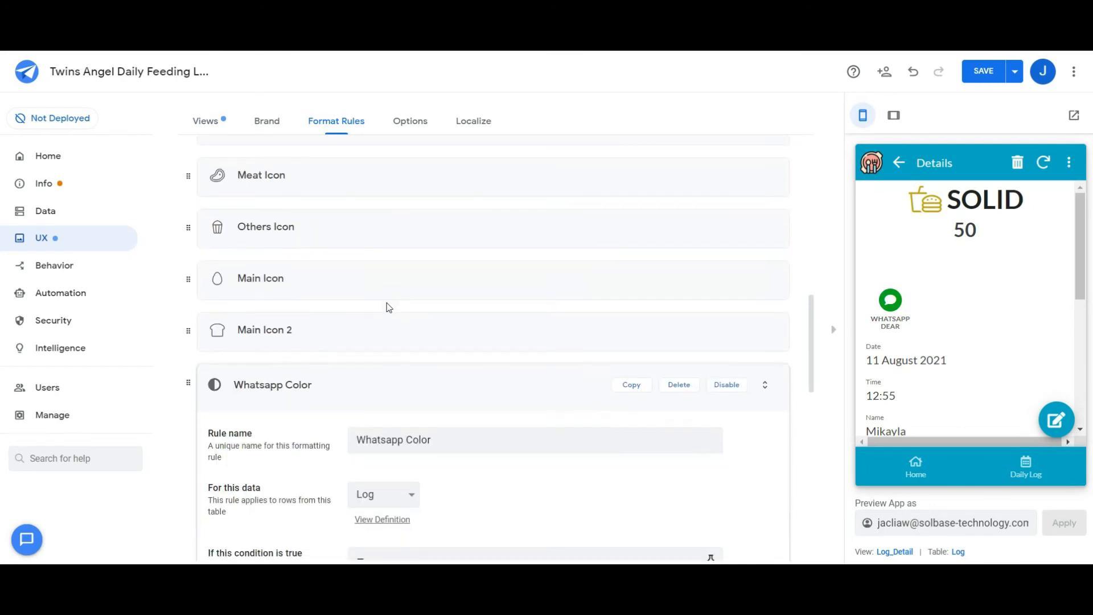
scroll(down, 3)
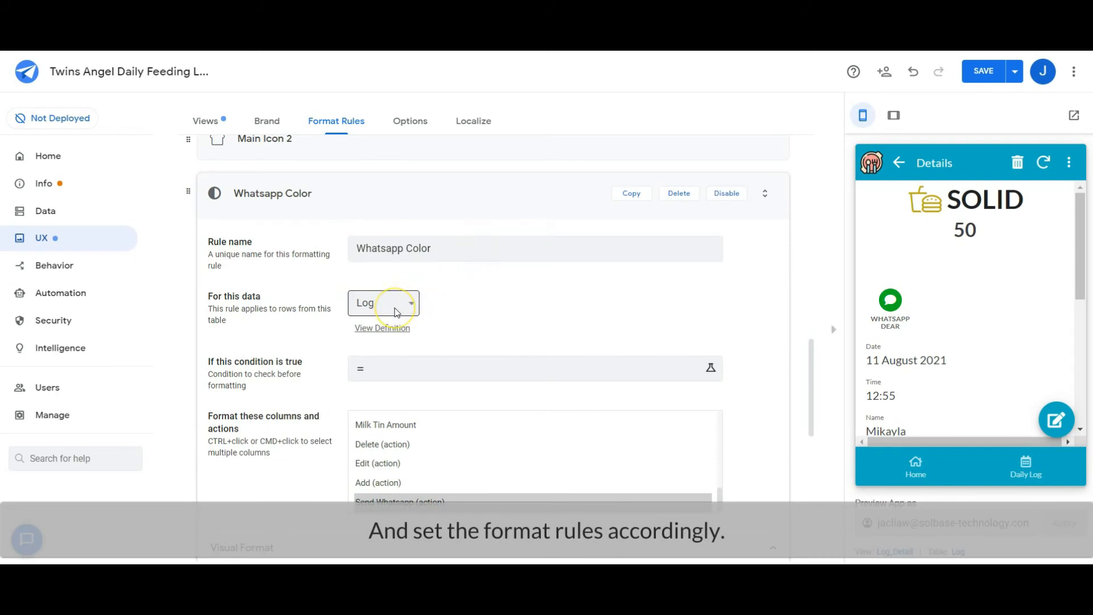
mouse_move(478, 514)
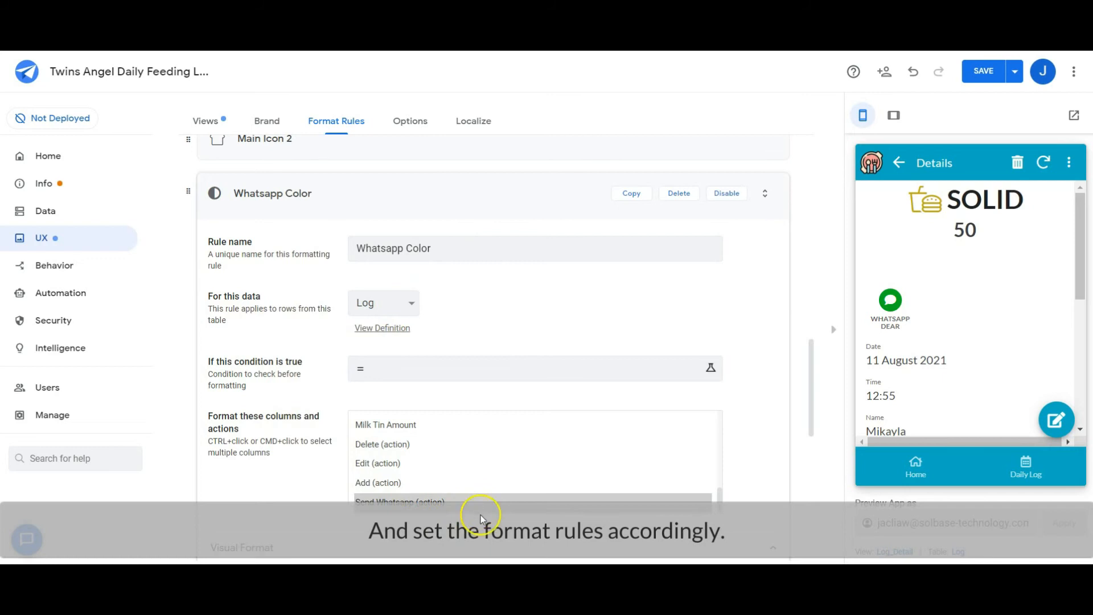
scroll(down, 3)
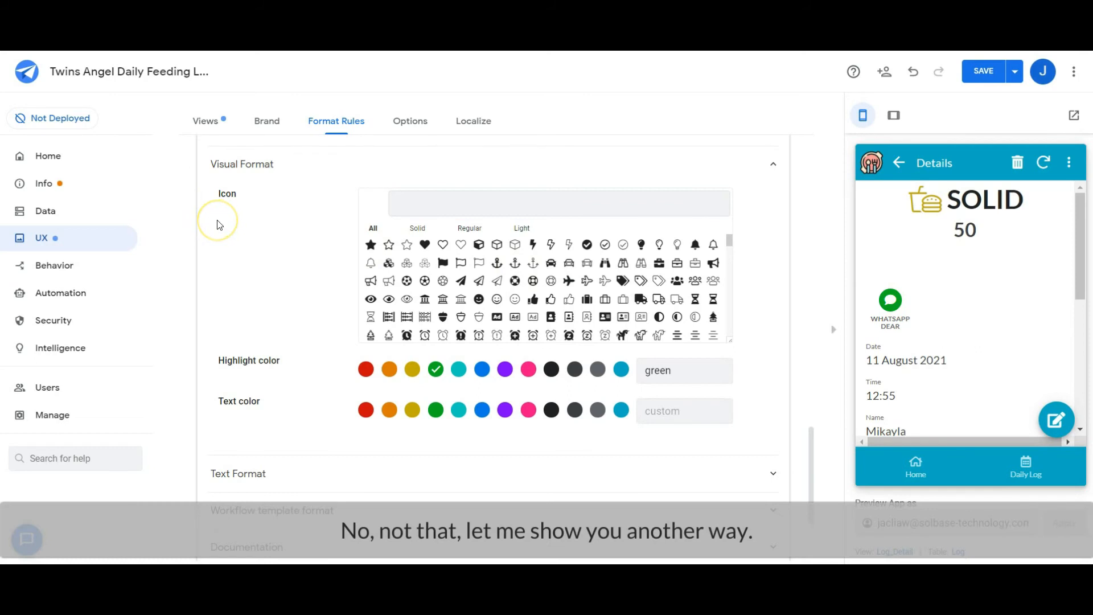
mouse_move(205, 125)
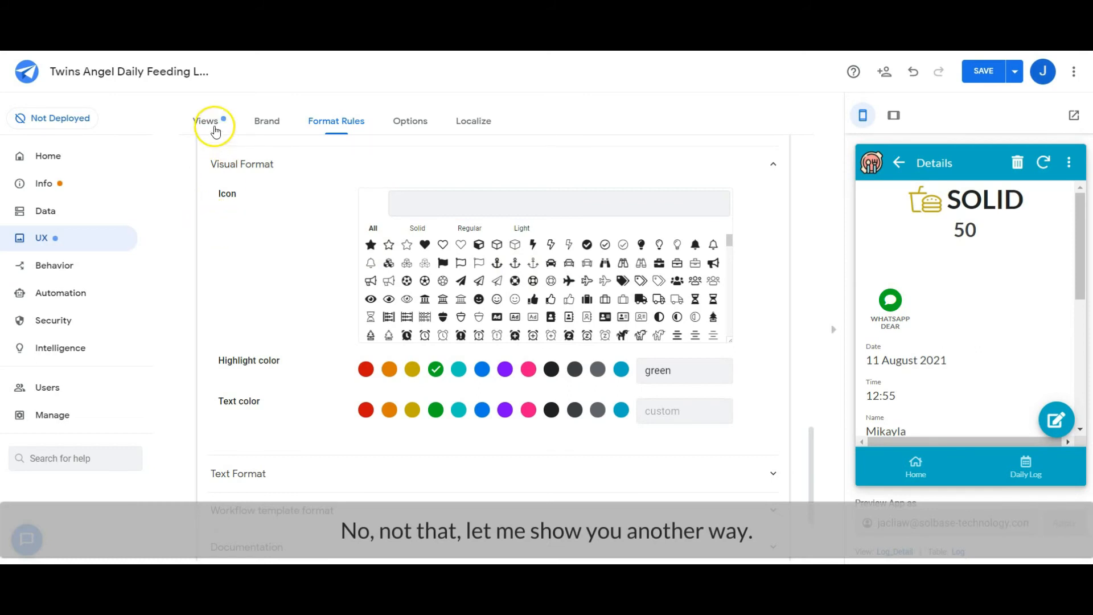
From the Views list, reach Log_Form under Ref Views and scroll to its Behavior section
click(205, 121)
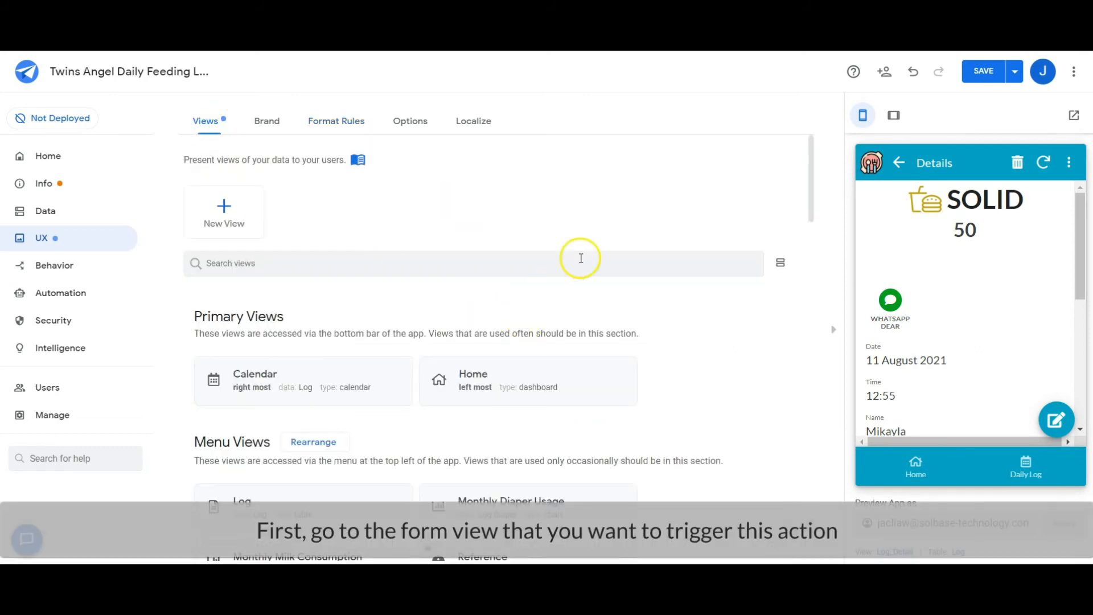
scroll(down, 3)
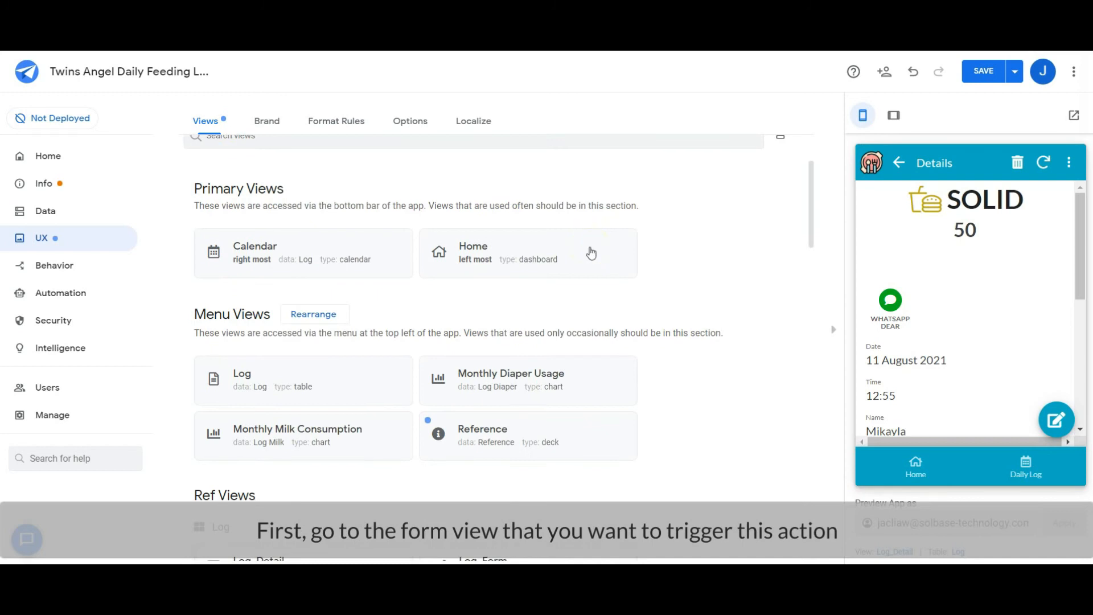
scroll(down, 3)
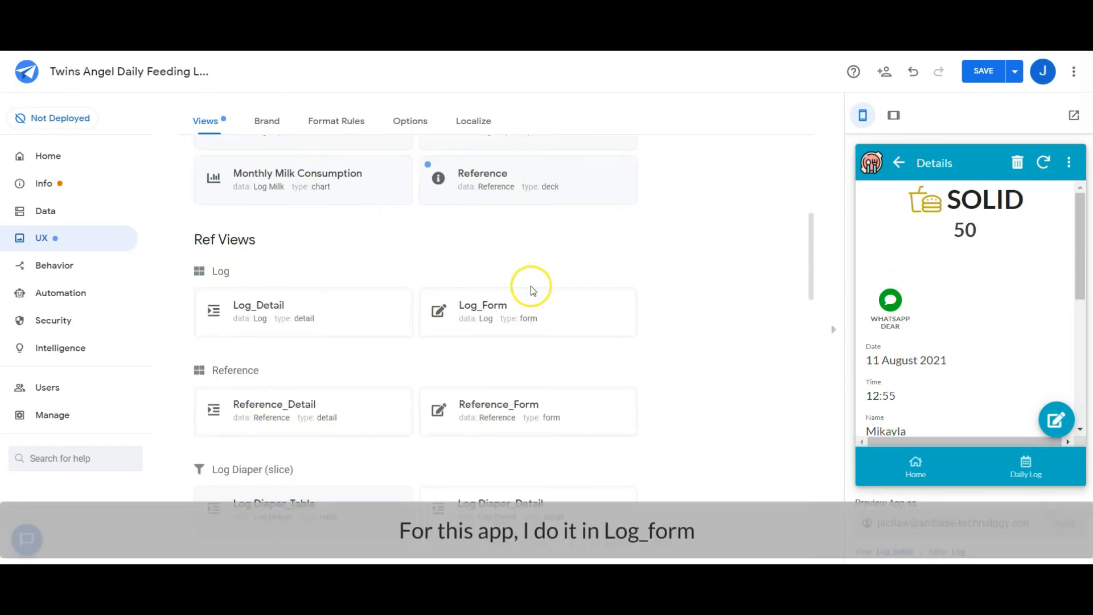
click(482, 311)
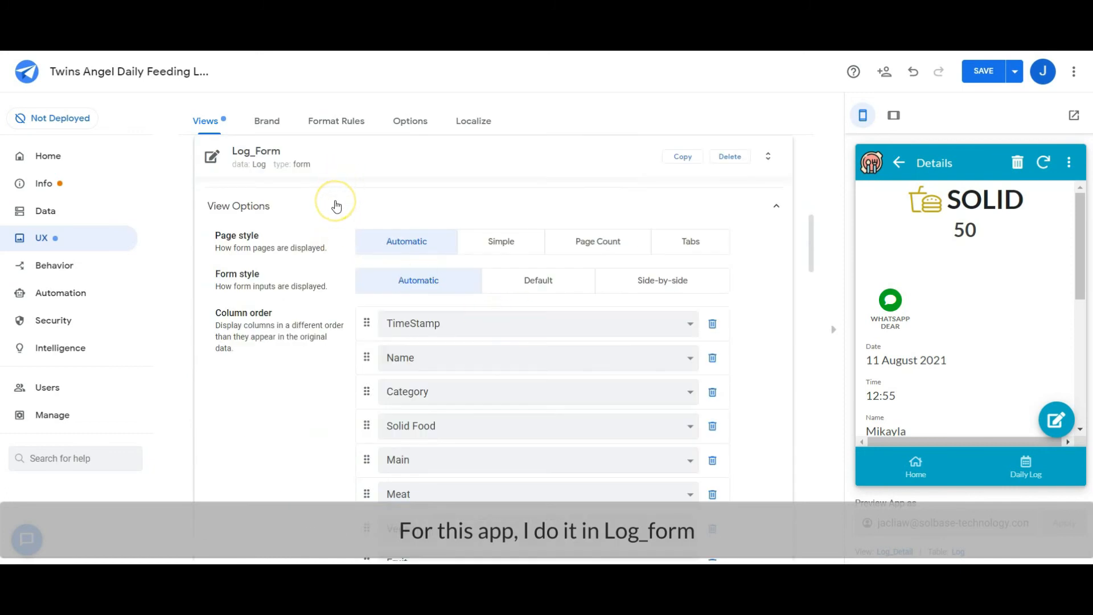
scroll(down, 3)
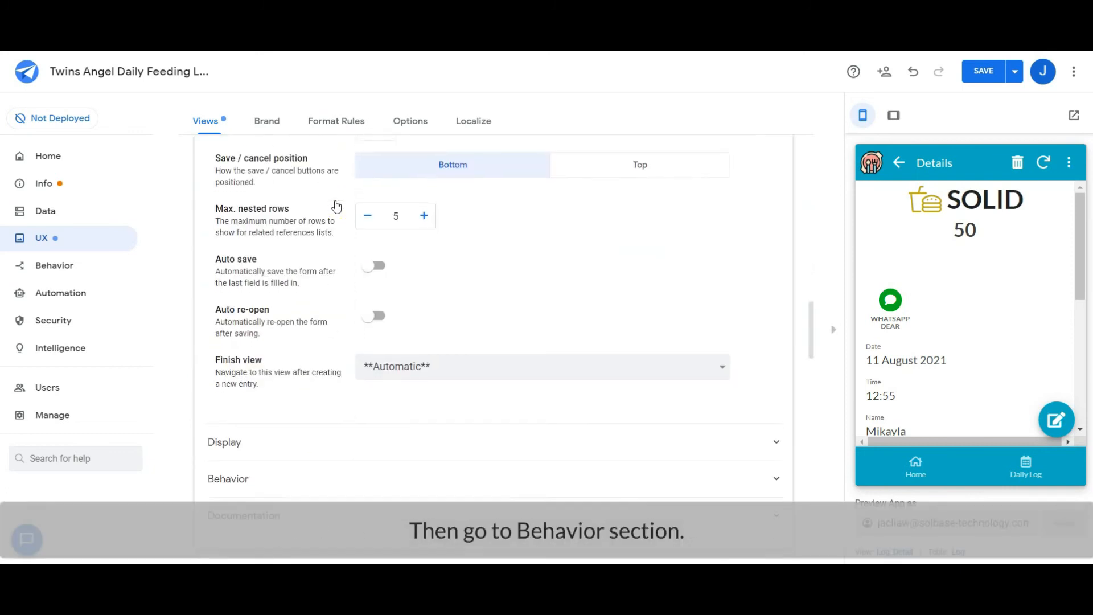
scroll(down, 3)
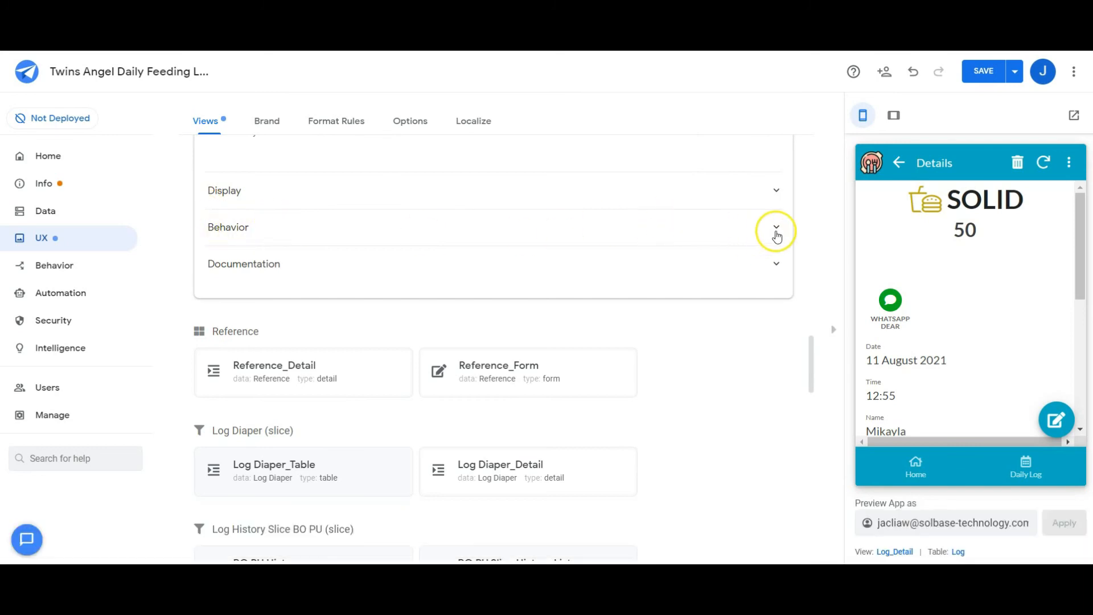
Set Log_Form's Form Saved event action to Send Whatsapp, then head to Automation Bots
click(775, 226)
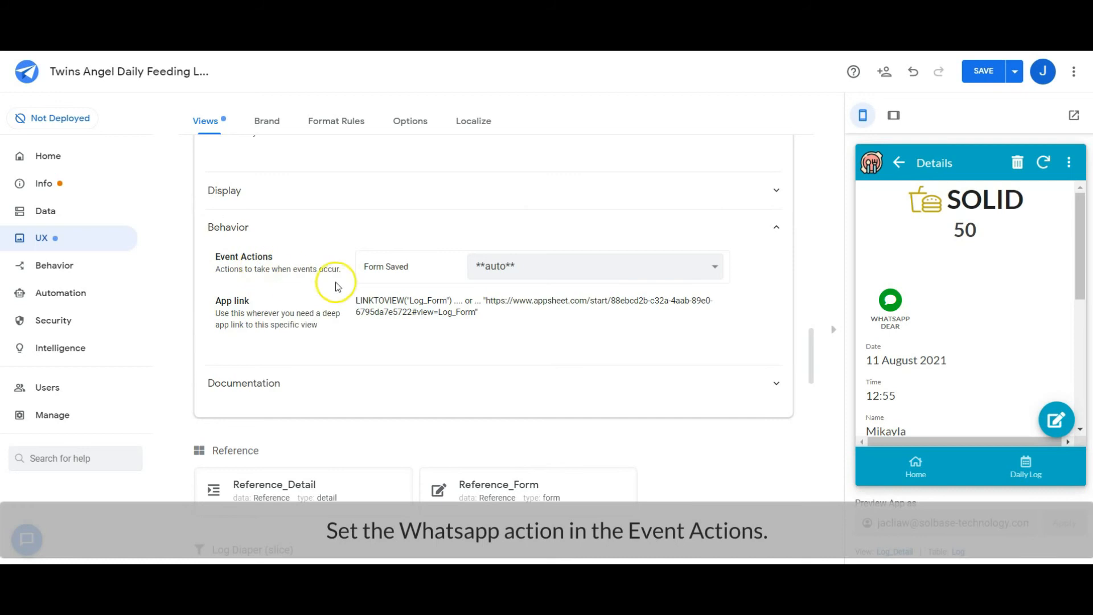
mouse_move(439, 272)
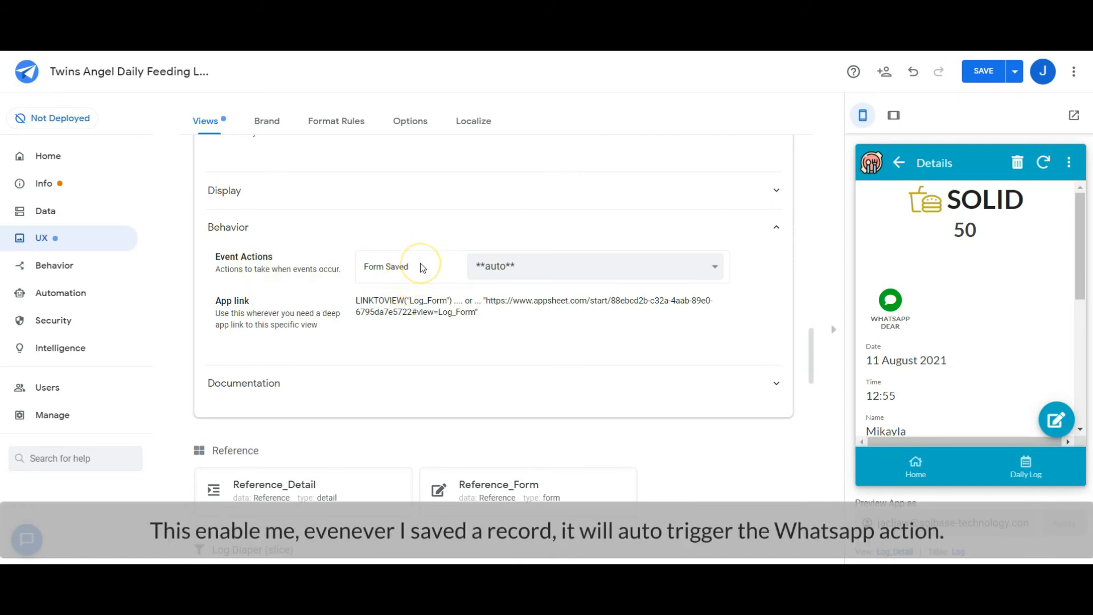
click(594, 265)
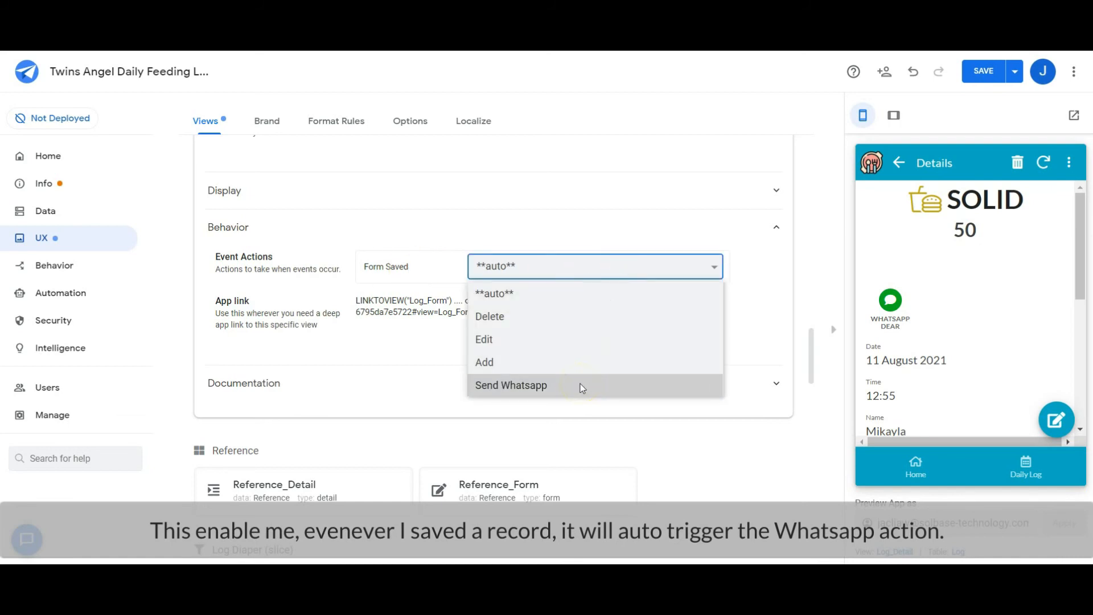
click(511, 385)
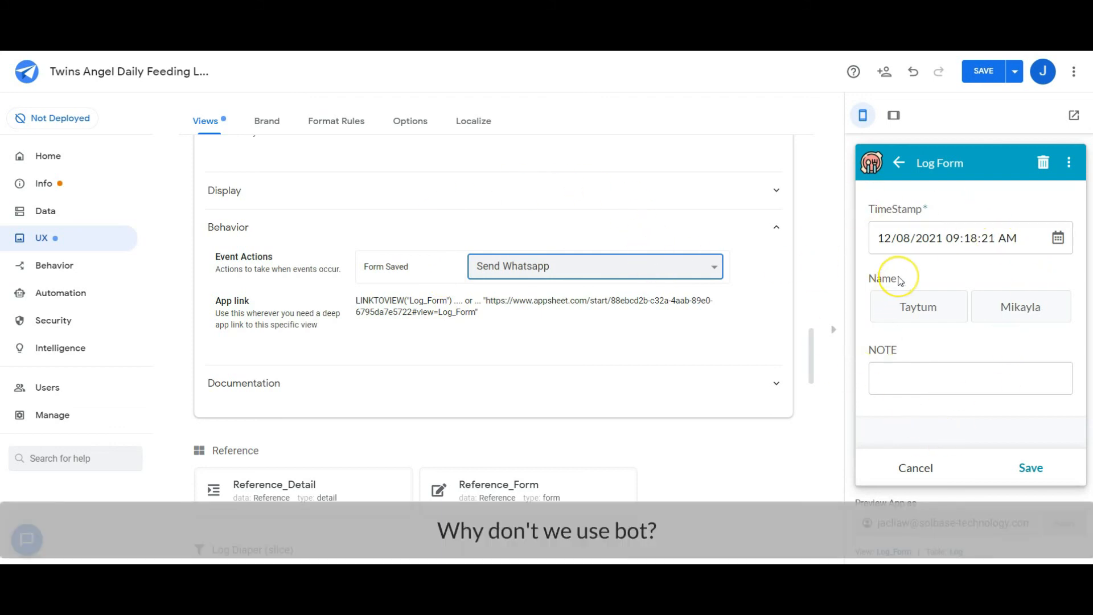
click(60, 292)
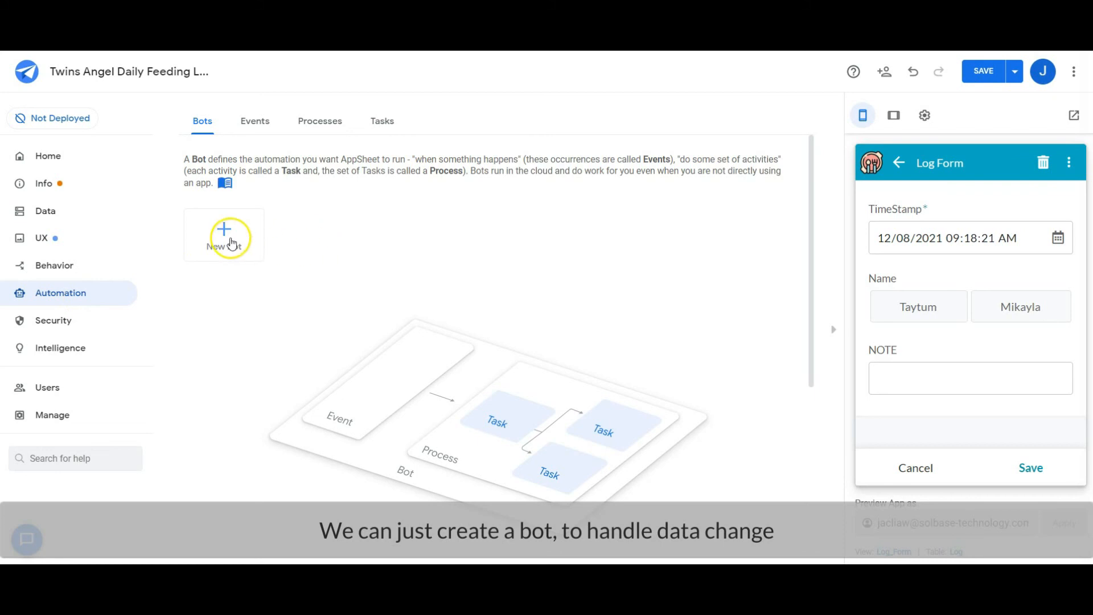
Create a custom bot whose data-change event on the Log table fires for ADDS_ONLY
click(224, 235)
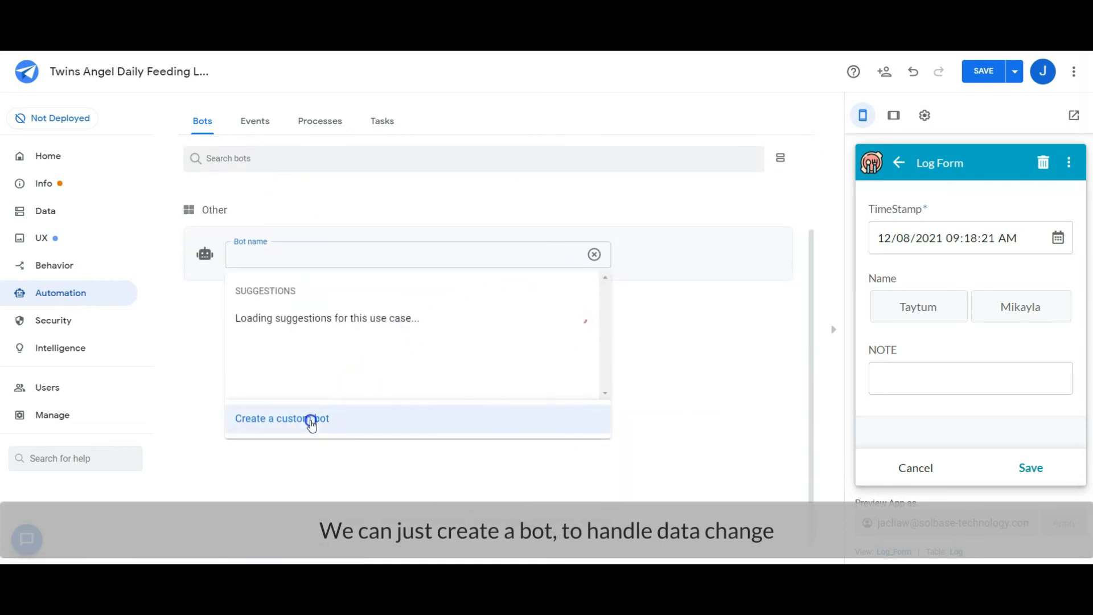
click(281, 417)
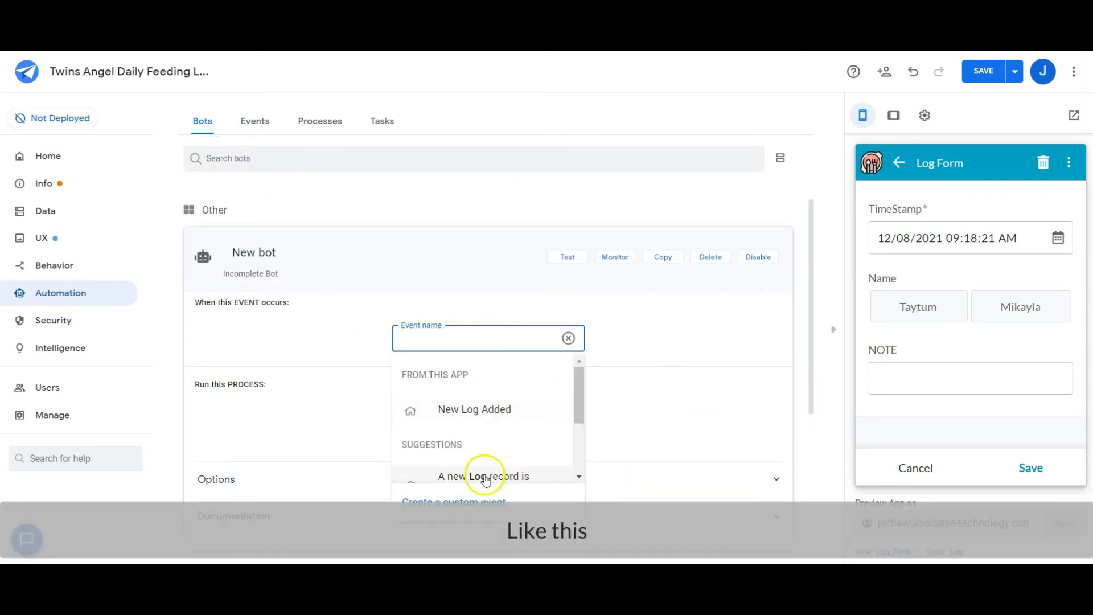
click(474, 408)
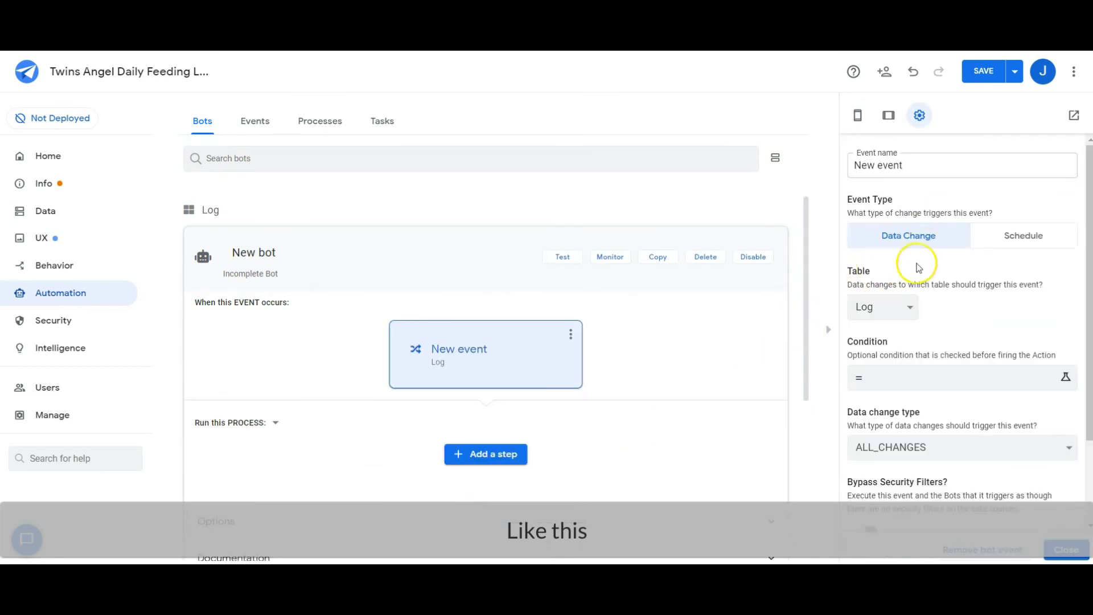
click(961, 446)
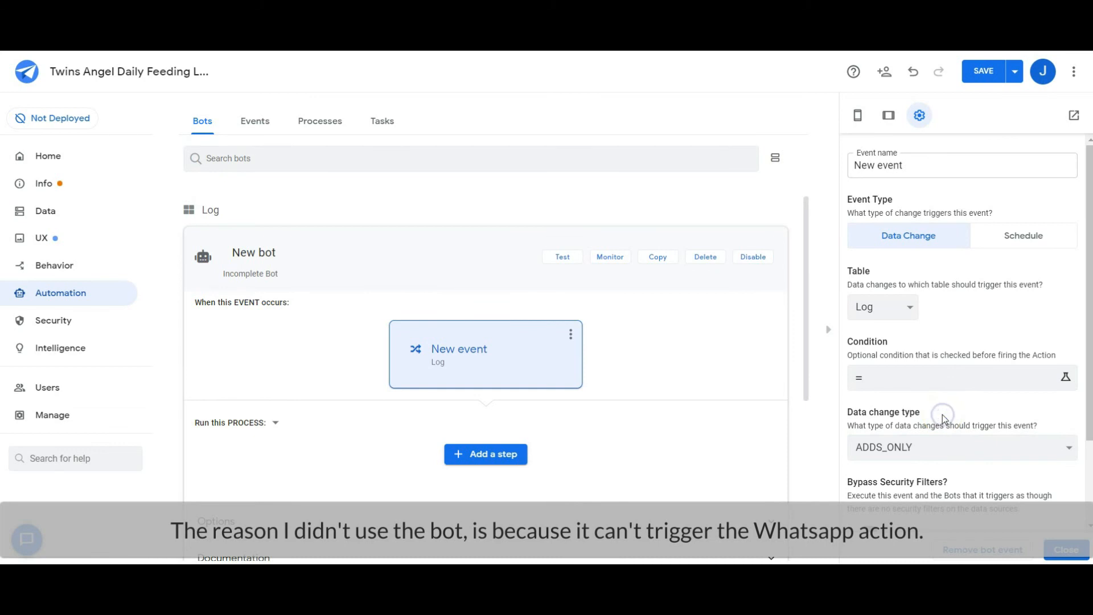
scroll(down, 3)
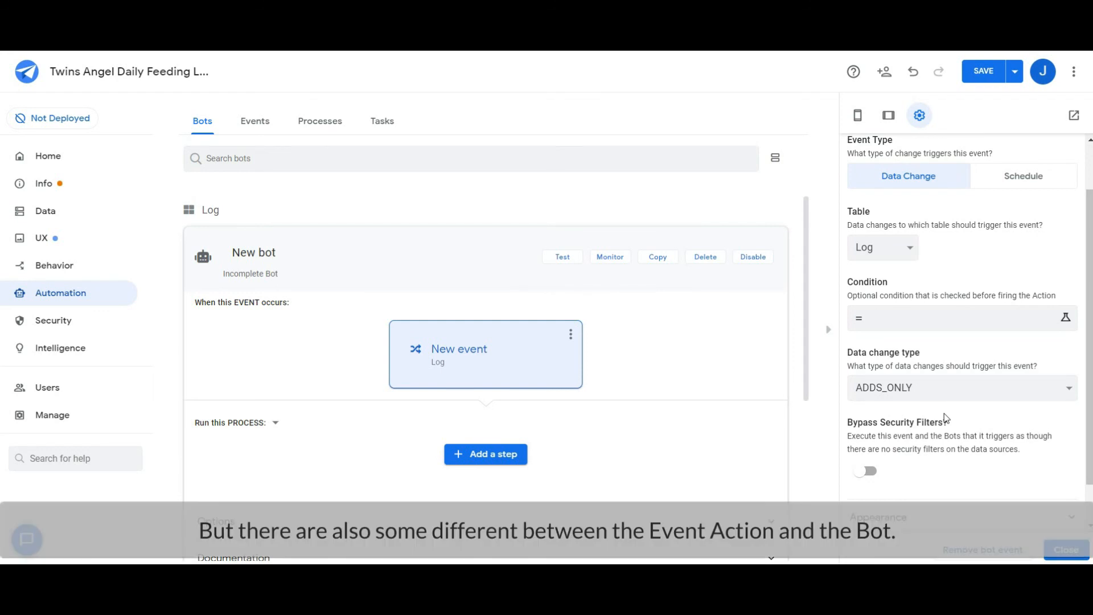
mouse_move(946, 418)
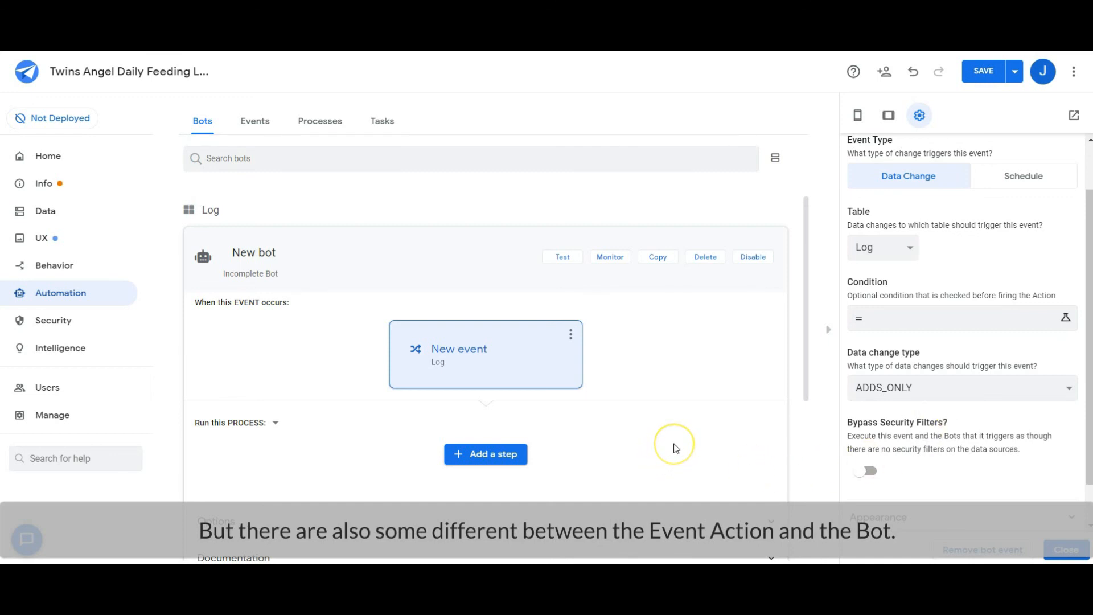
mouse_move(676, 446)
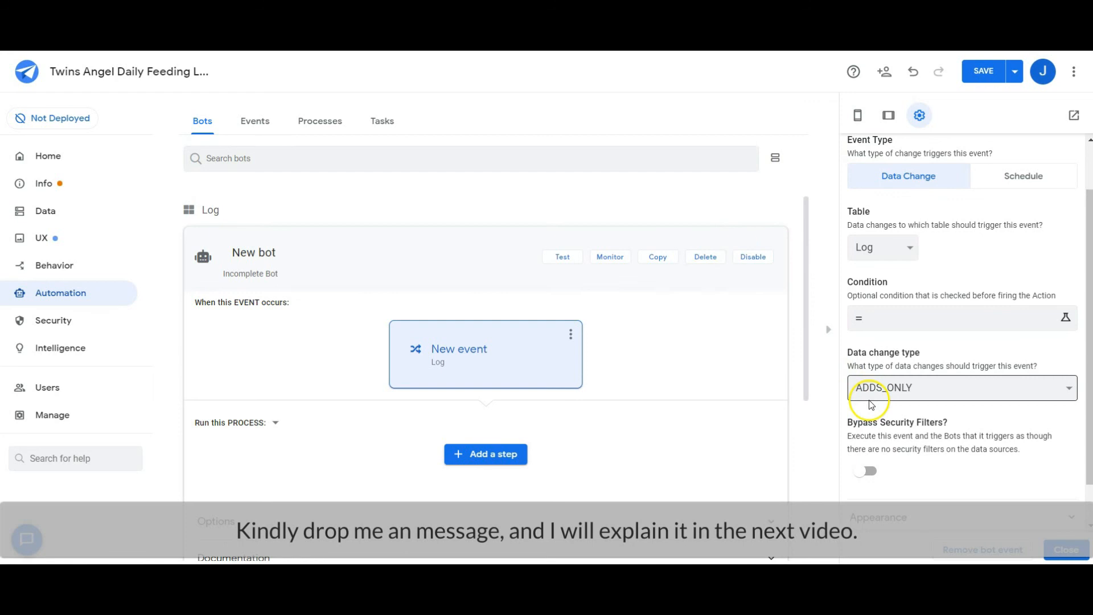
mouse_move(43, 238)
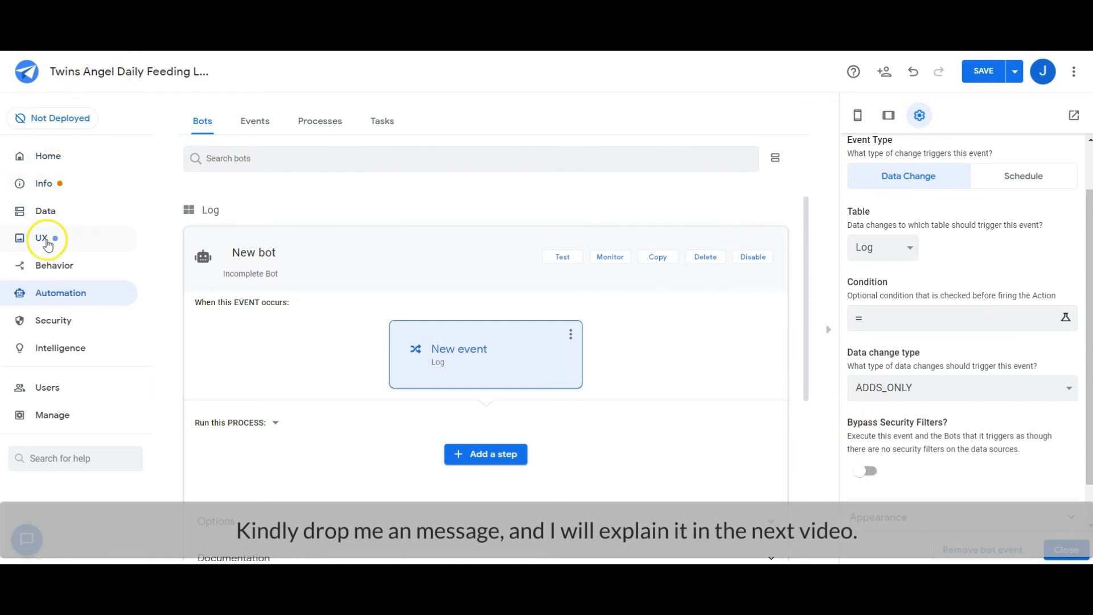
Return to the UX views and save the project with Save & verify data
click(704, 256)
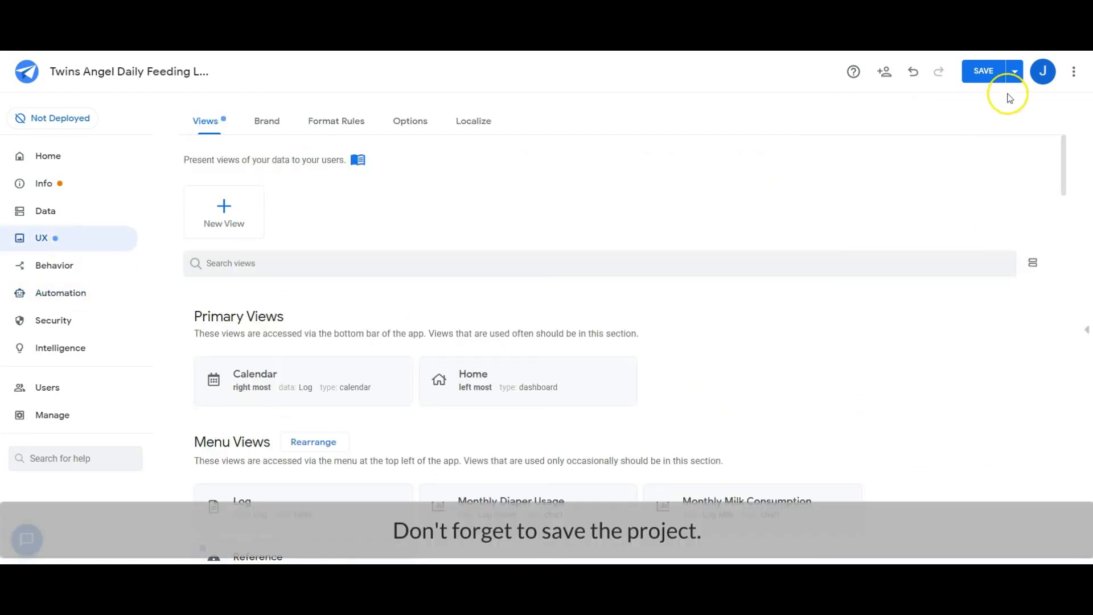
click(1013, 70)
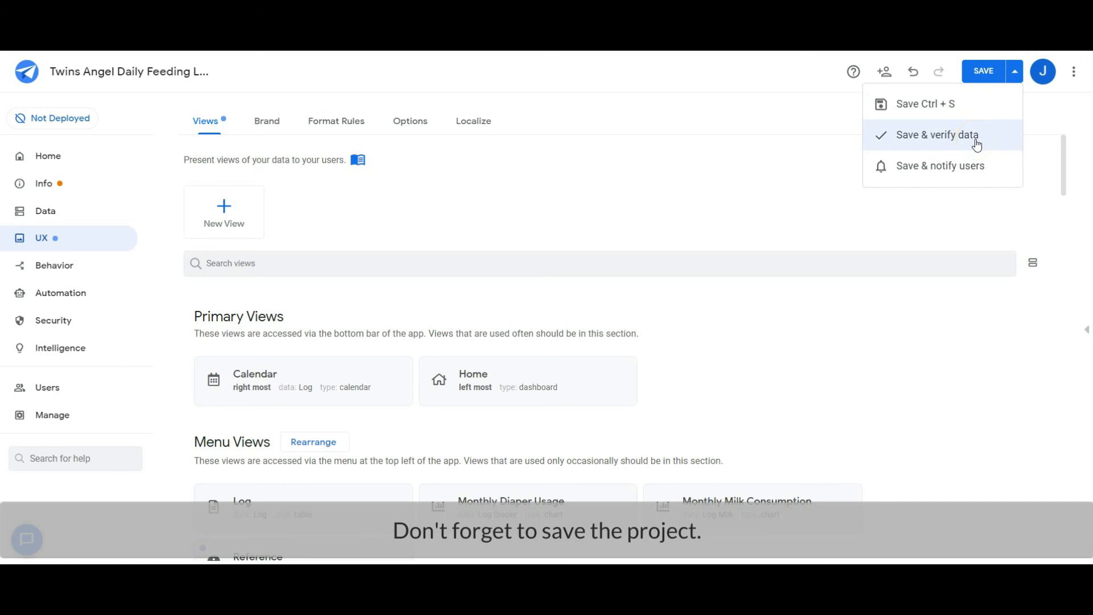
click(937, 134)
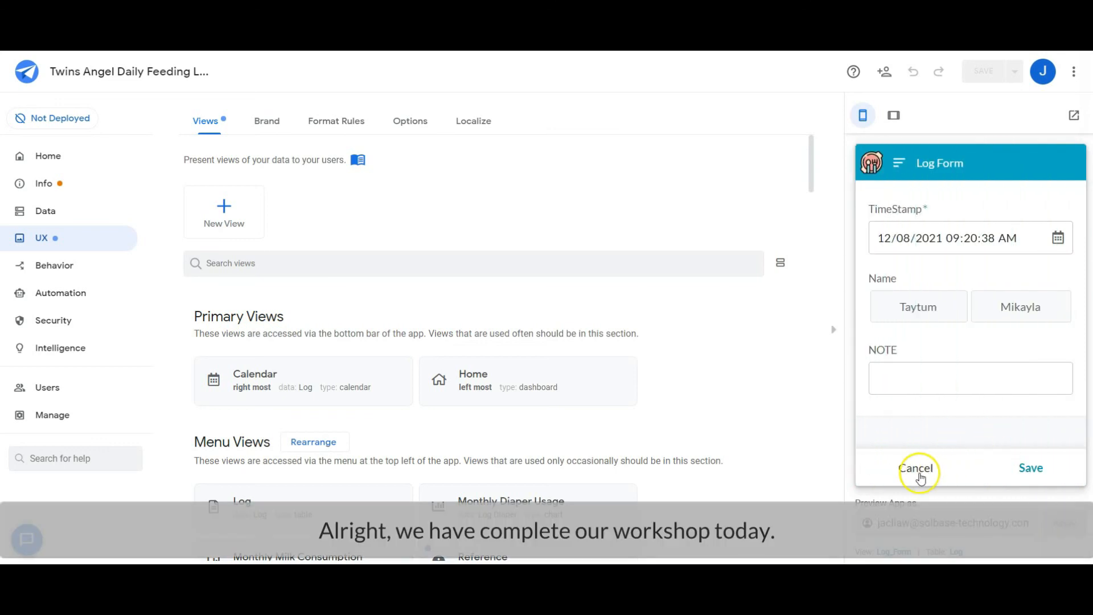
Cancel the unsaved log entry in the preview and show the Daily Log calendar
click(917, 467)
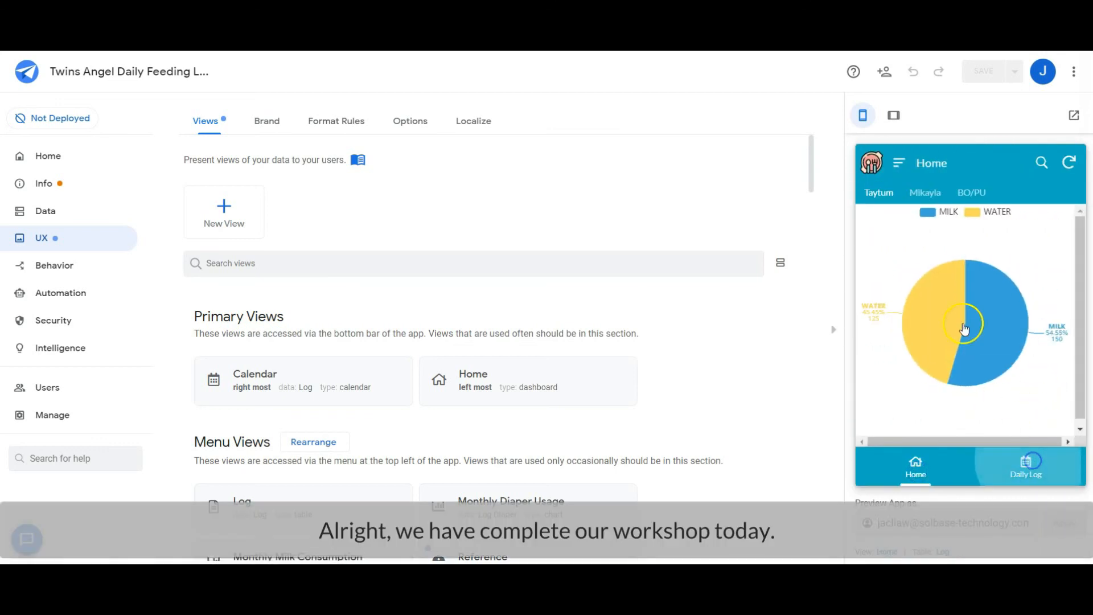
click(1025, 465)
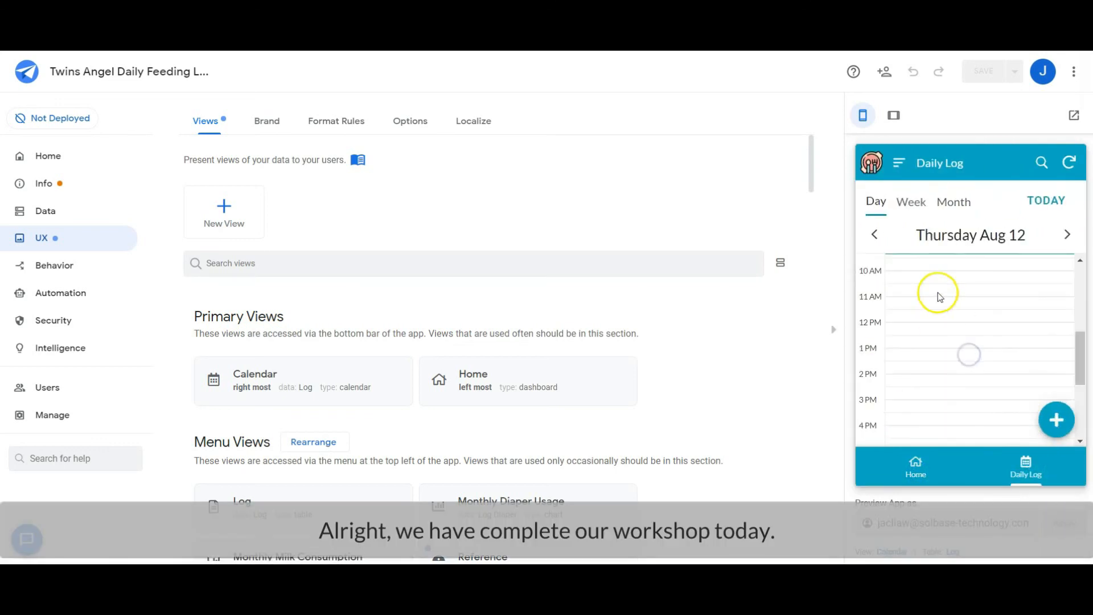